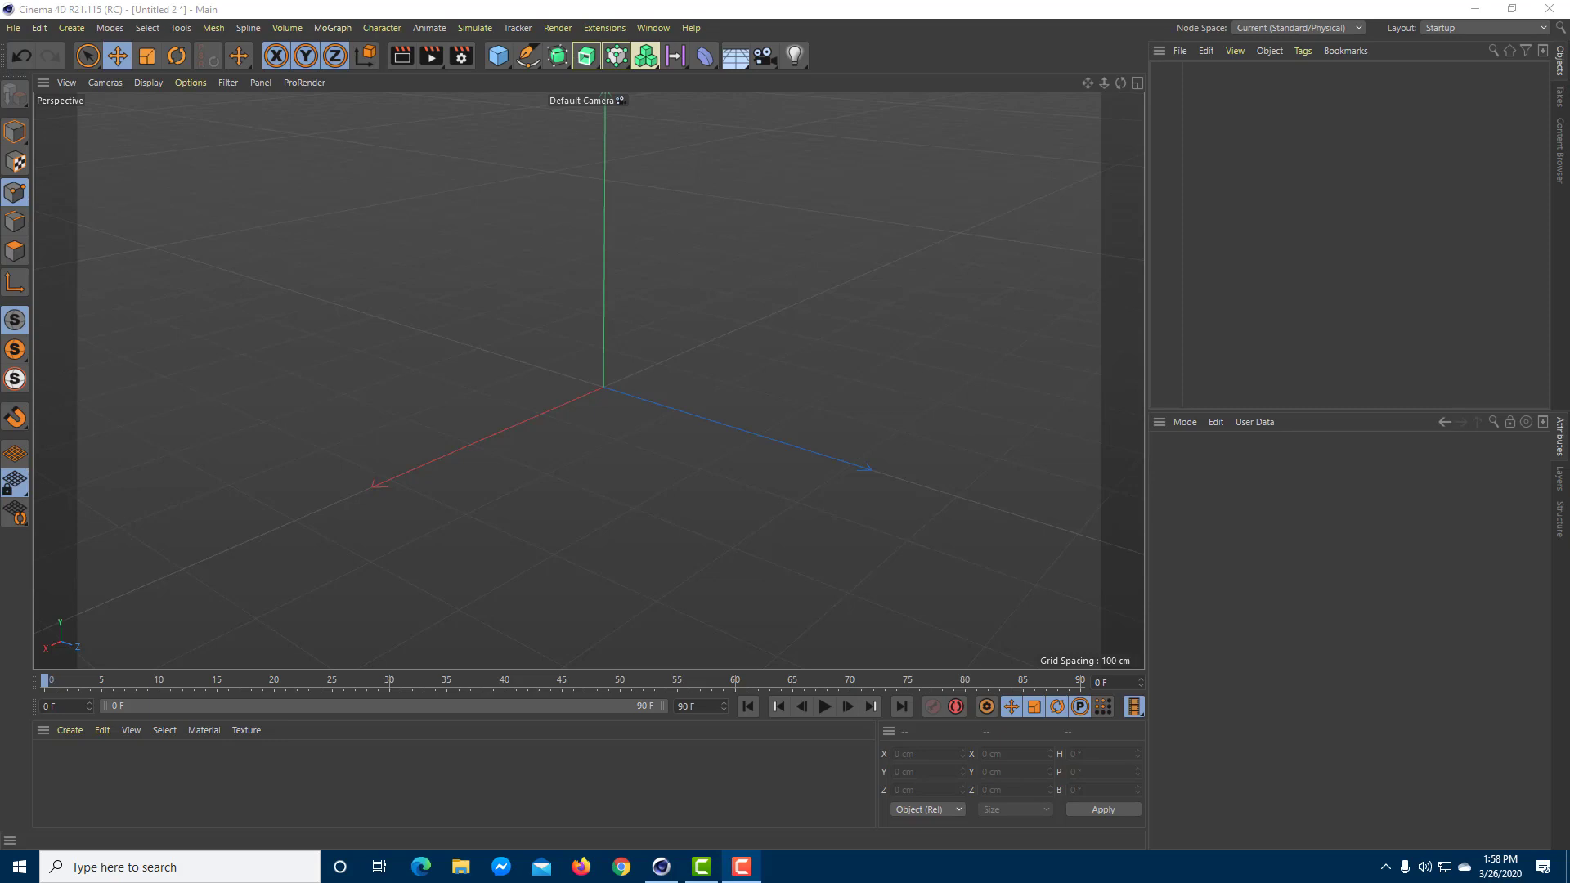
{"action": "mouse_move", "coordinate": [809, 234]}
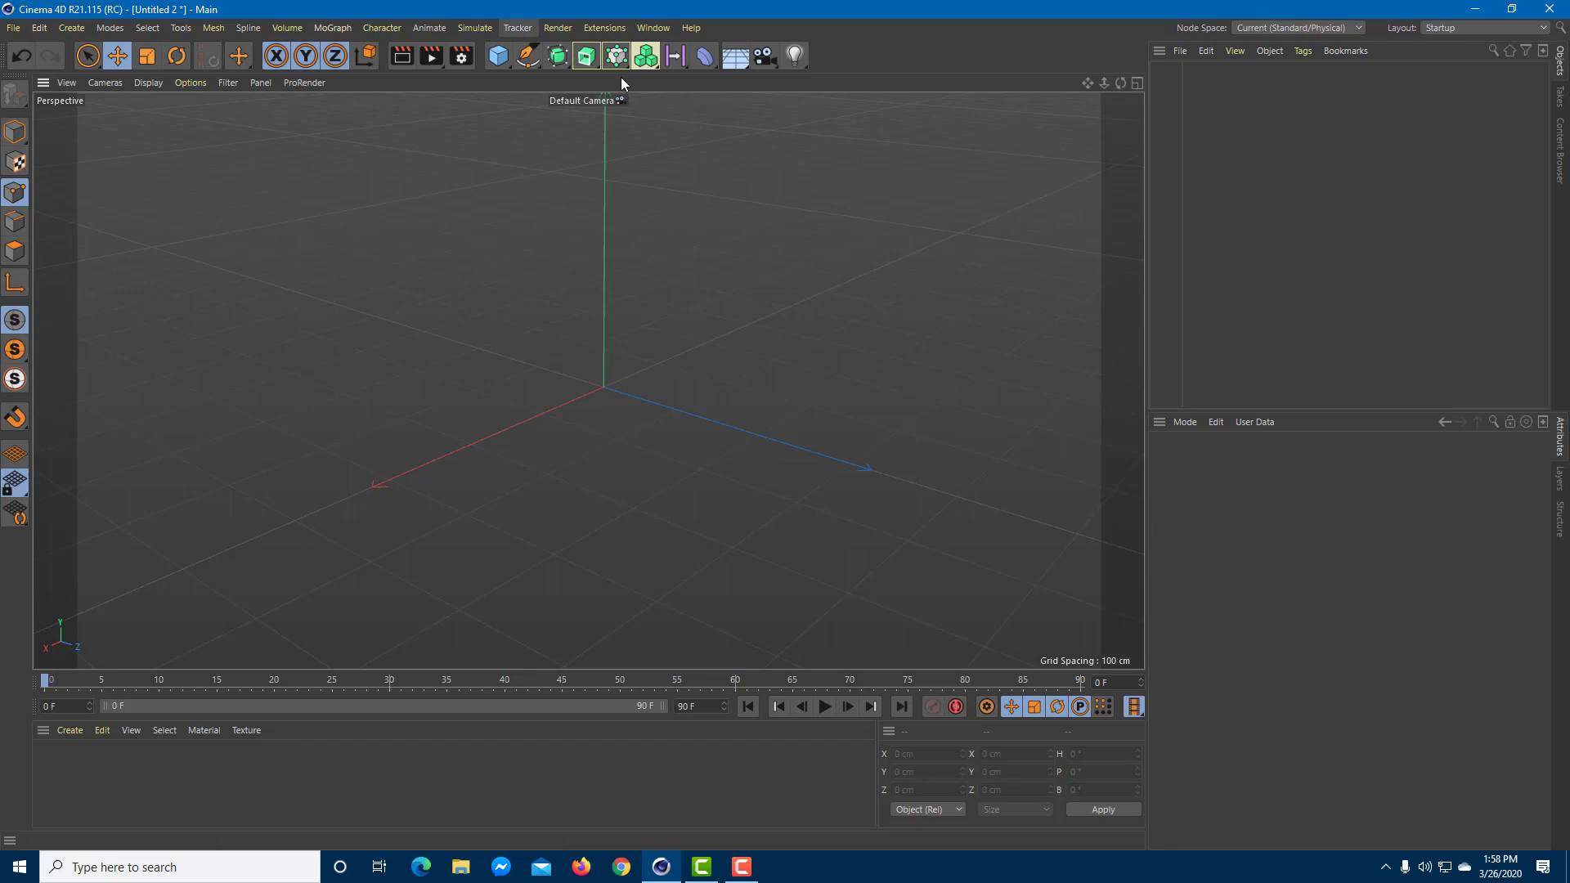
{"action": "mouse_move", "coordinate": [586, 57]}
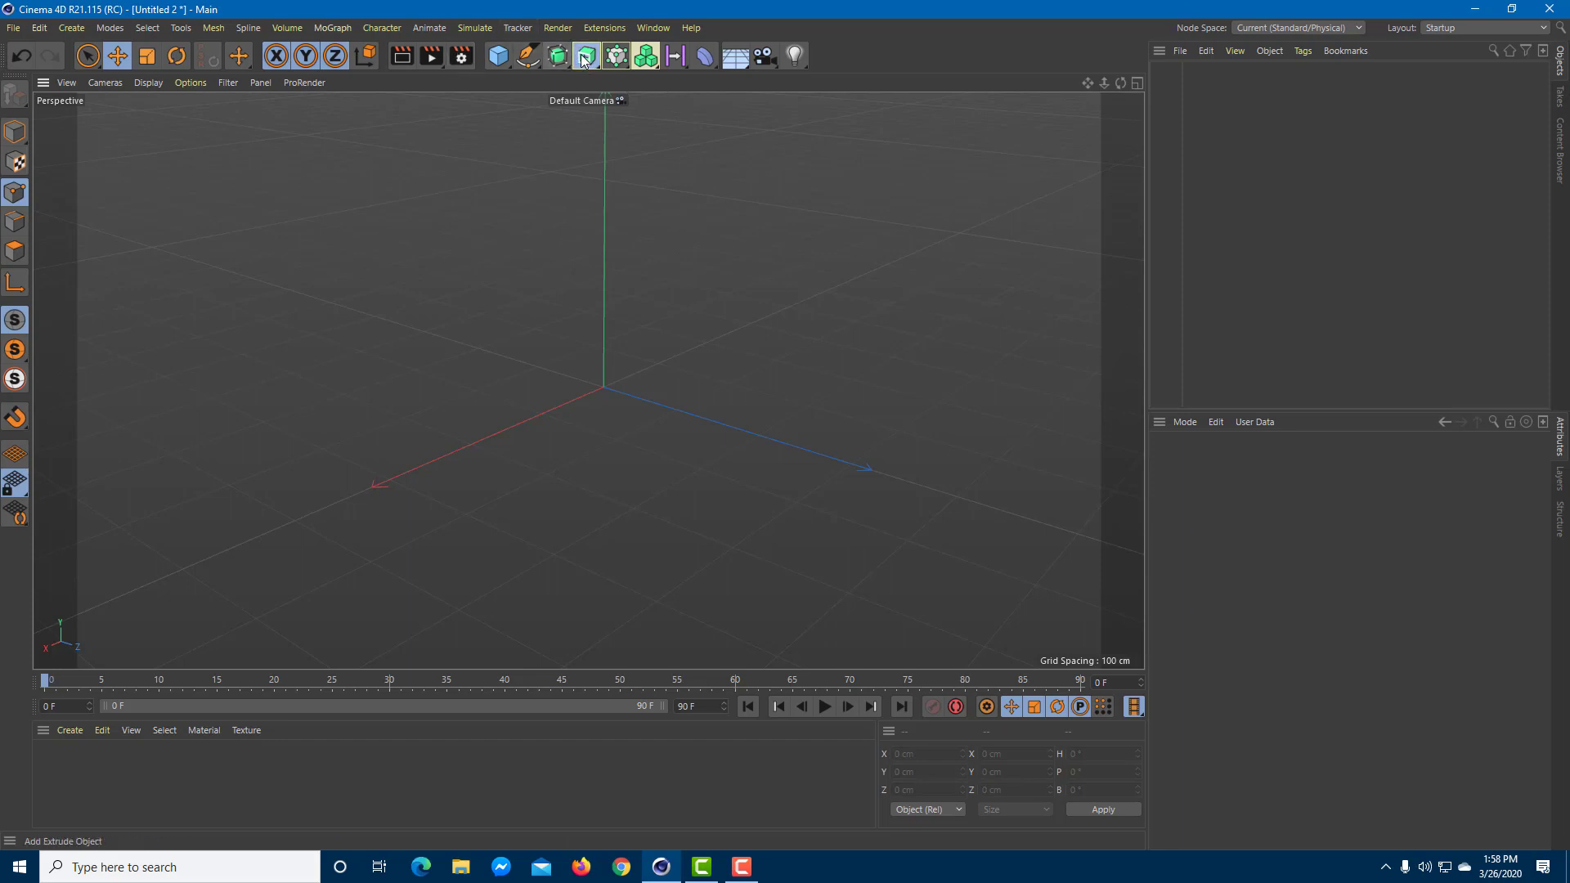
Add a Vectorizer object from the spline generator palette.
{"action": "left_click", "coordinate": [585, 55]}
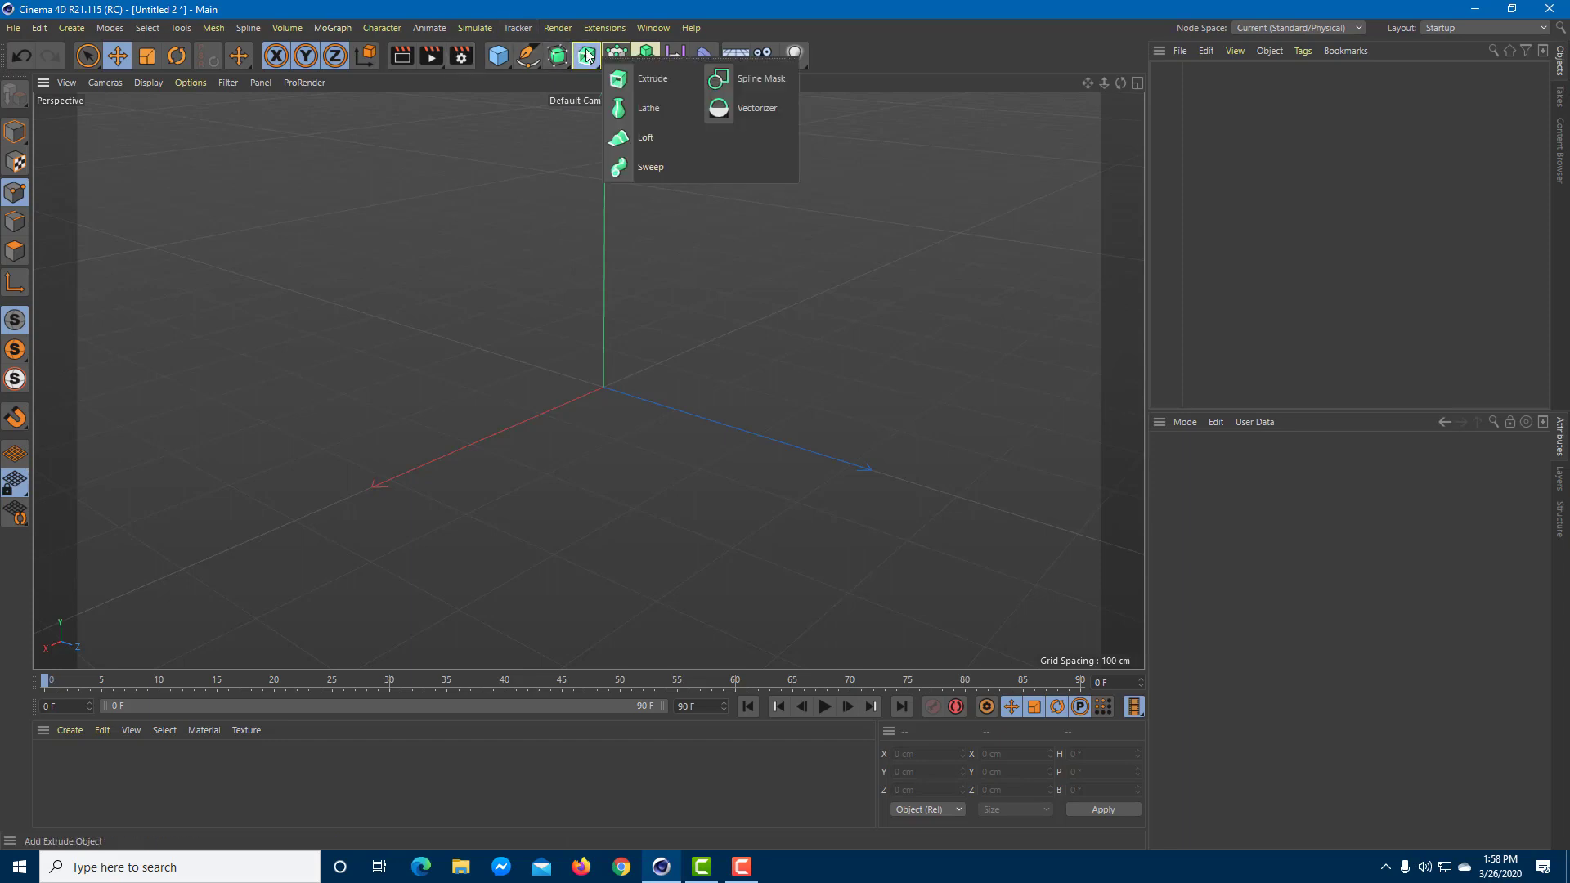
{"action": "left_click", "coordinate": [758, 108]}
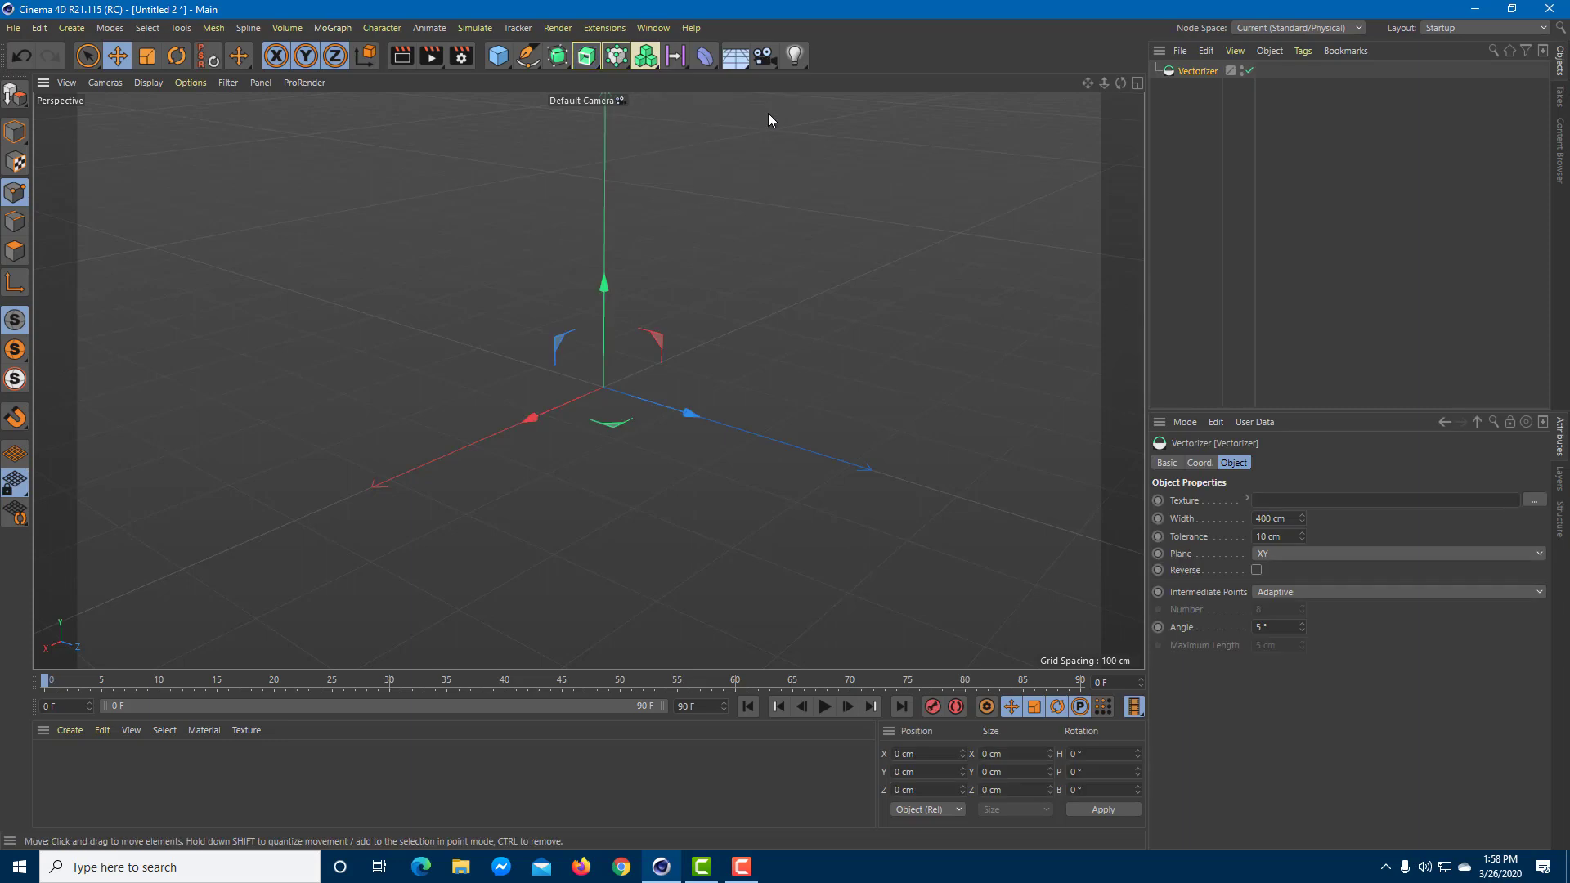
{"action": "mouse_move", "coordinate": [760, 428]}
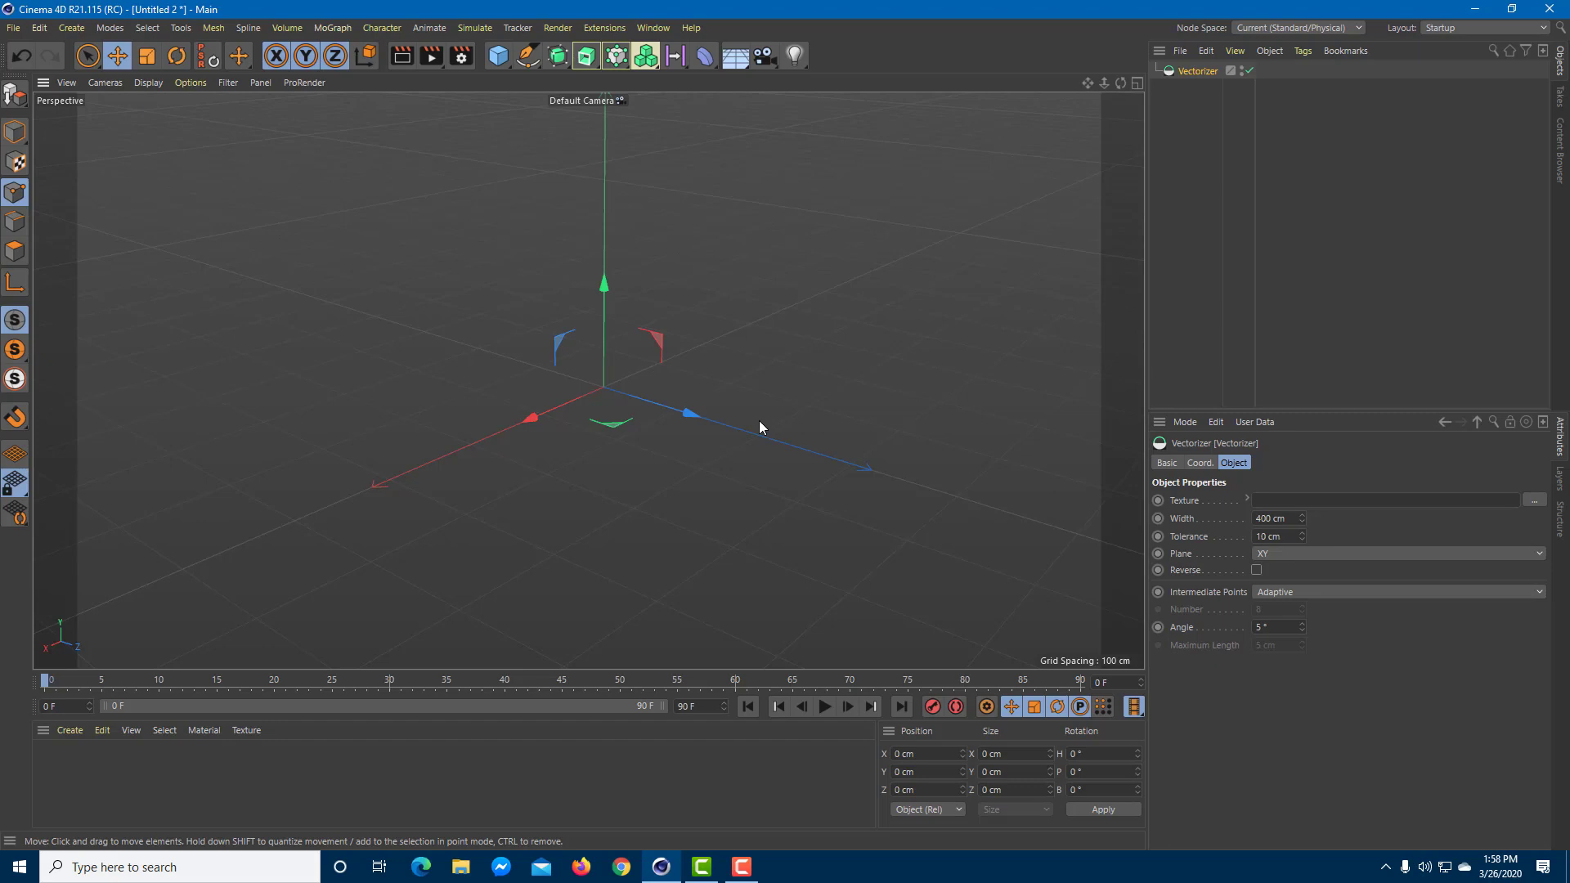
{"action": "mouse_move", "coordinate": [598, 491]}
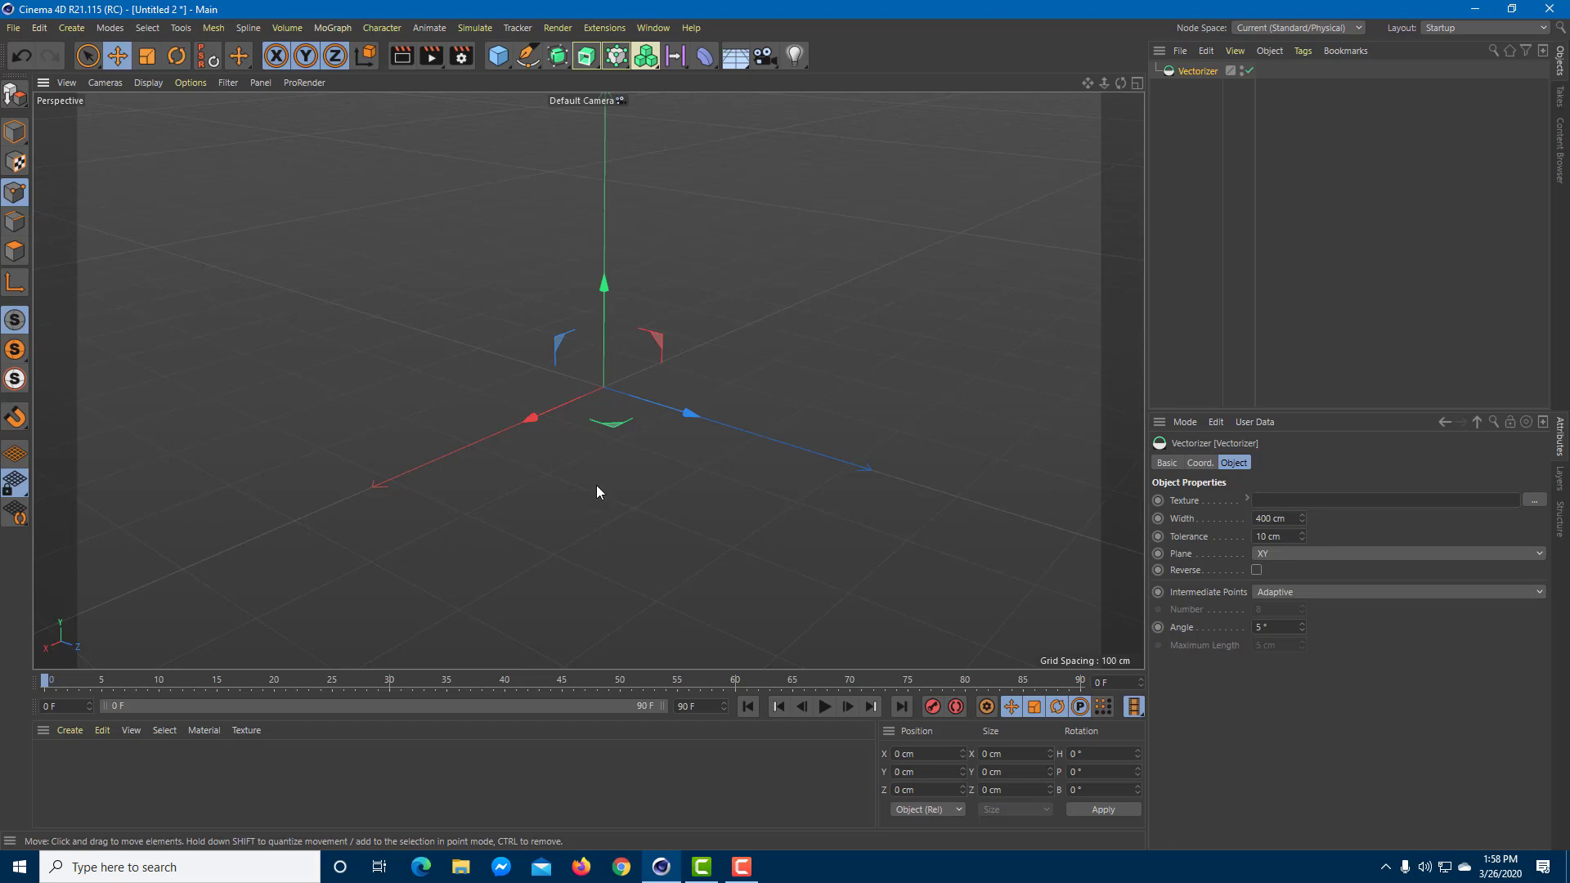
{"action": "mouse_move", "coordinate": [1231, 509]}
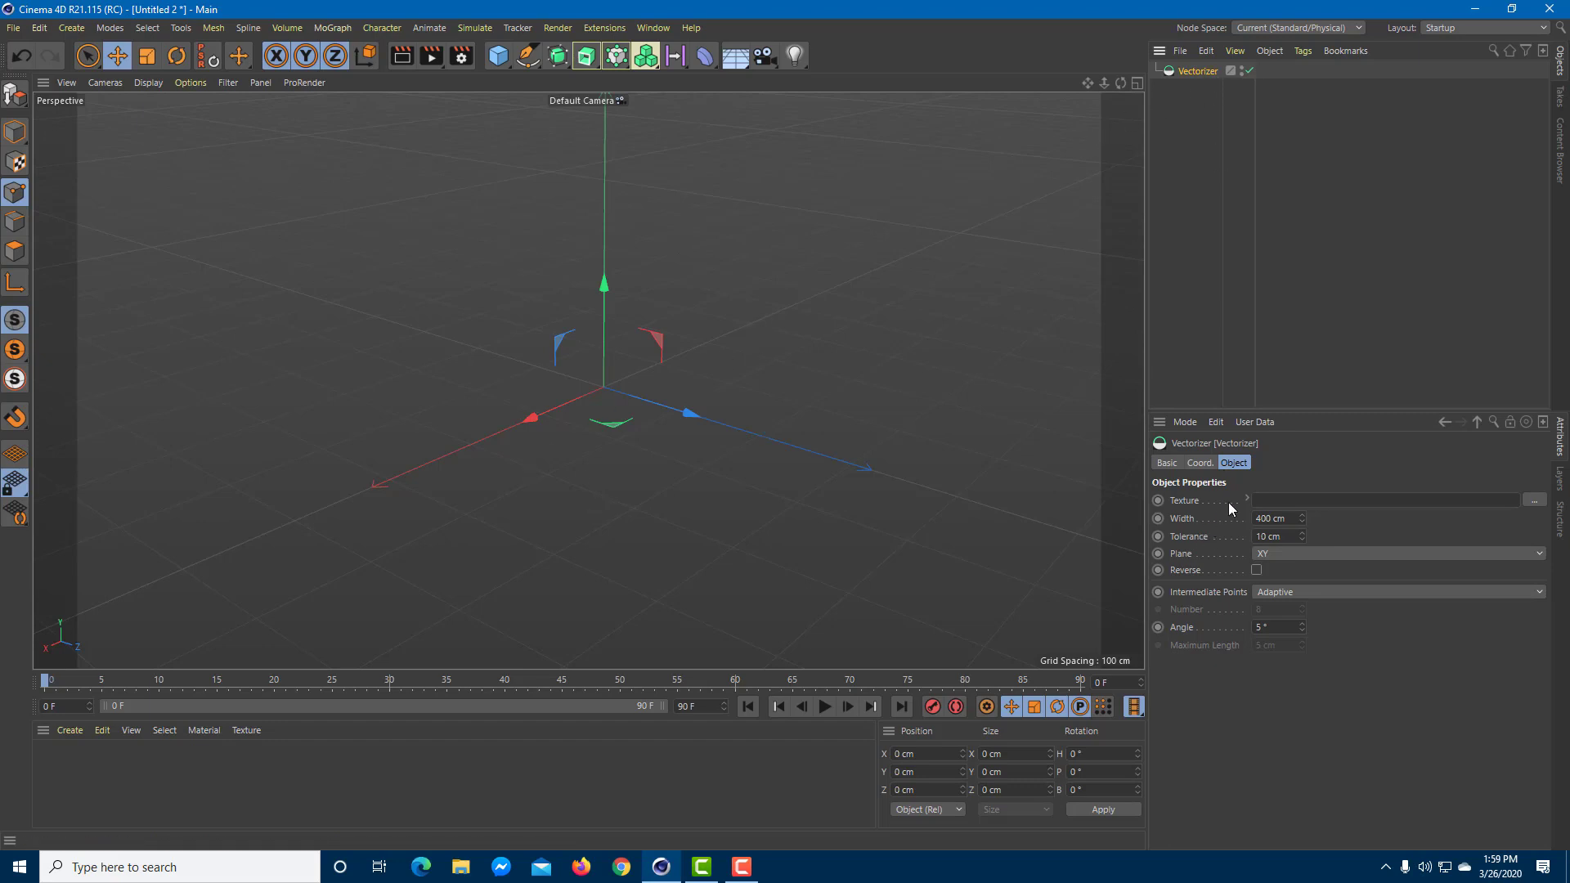
Load calligraphic-love-heart-sign-vector.jpg as the Vectorizer texture, copying it to the project location.
{"action": "left_click", "coordinate": [1533, 501]}
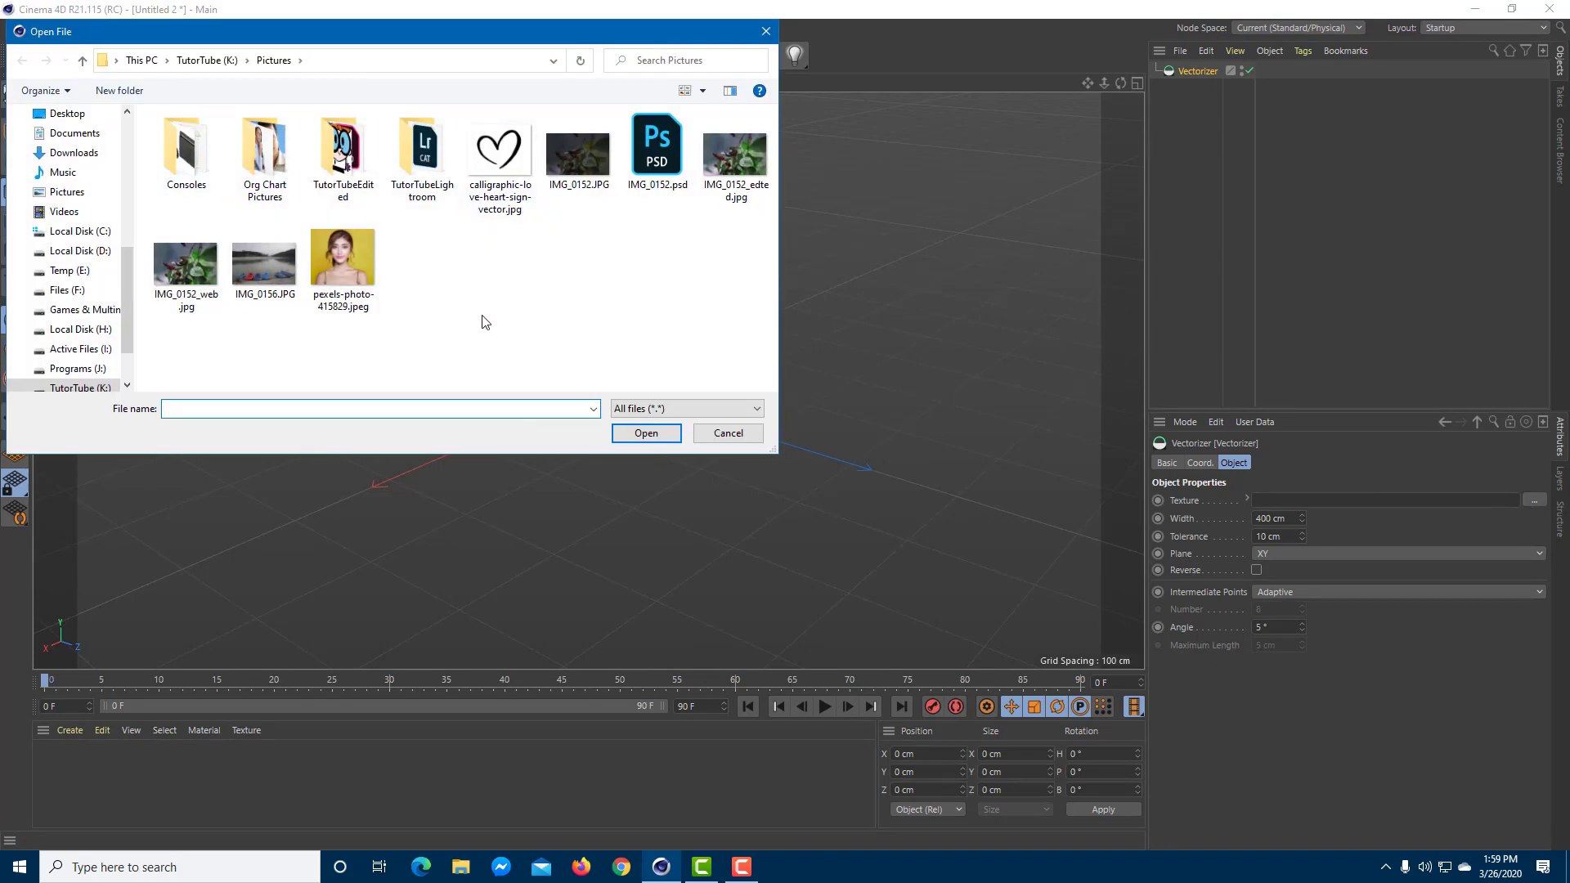
{"action": "left_click", "coordinate": [498, 152]}
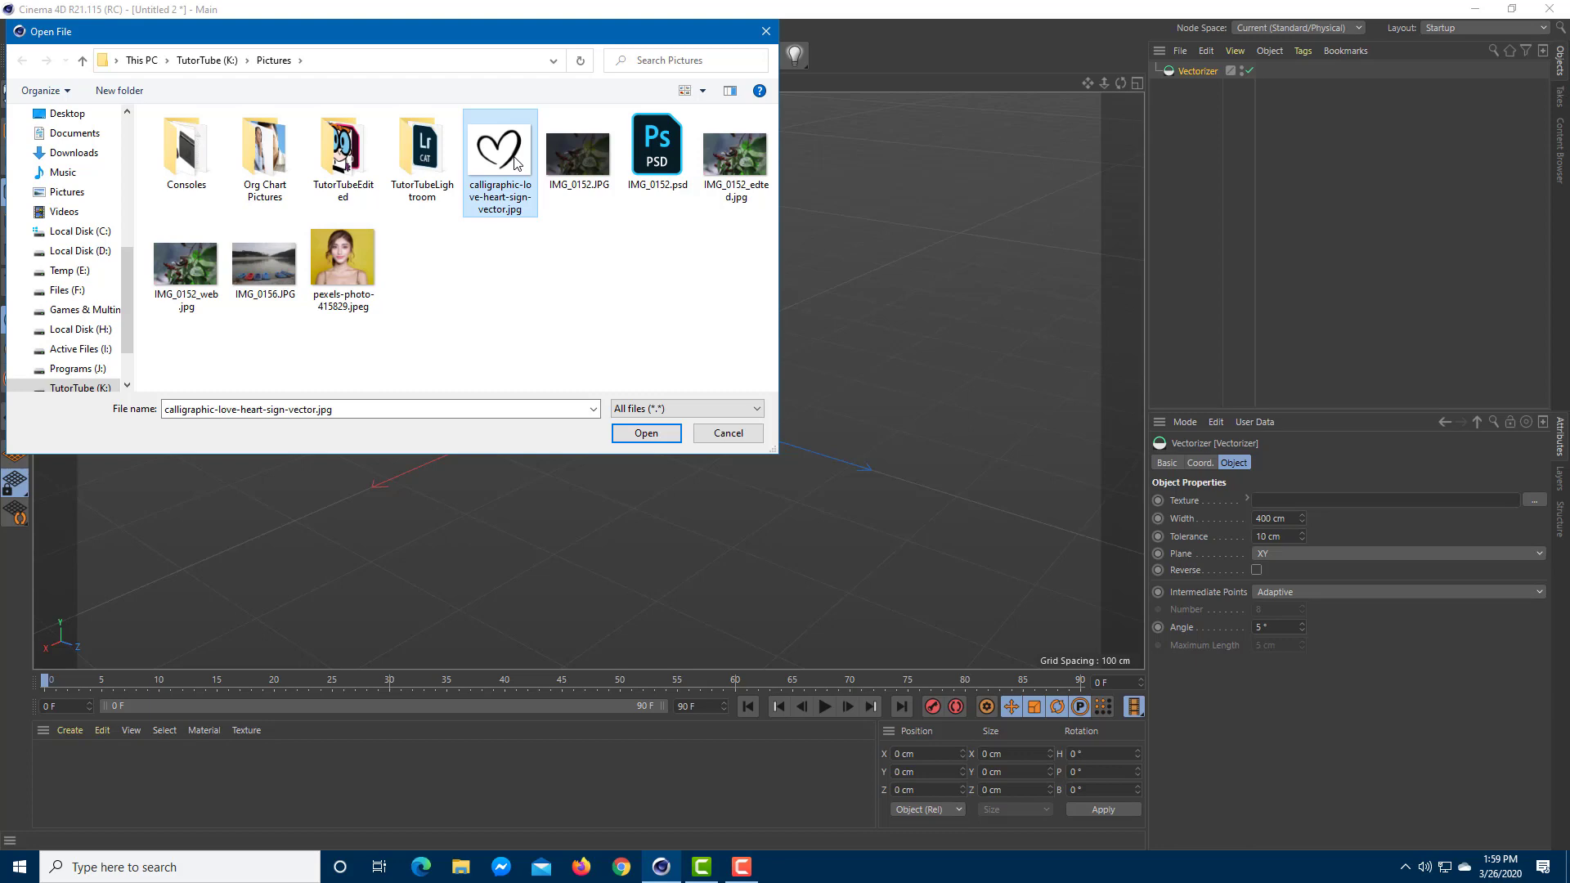
{"action": "mouse_move", "coordinate": [647, 433]}
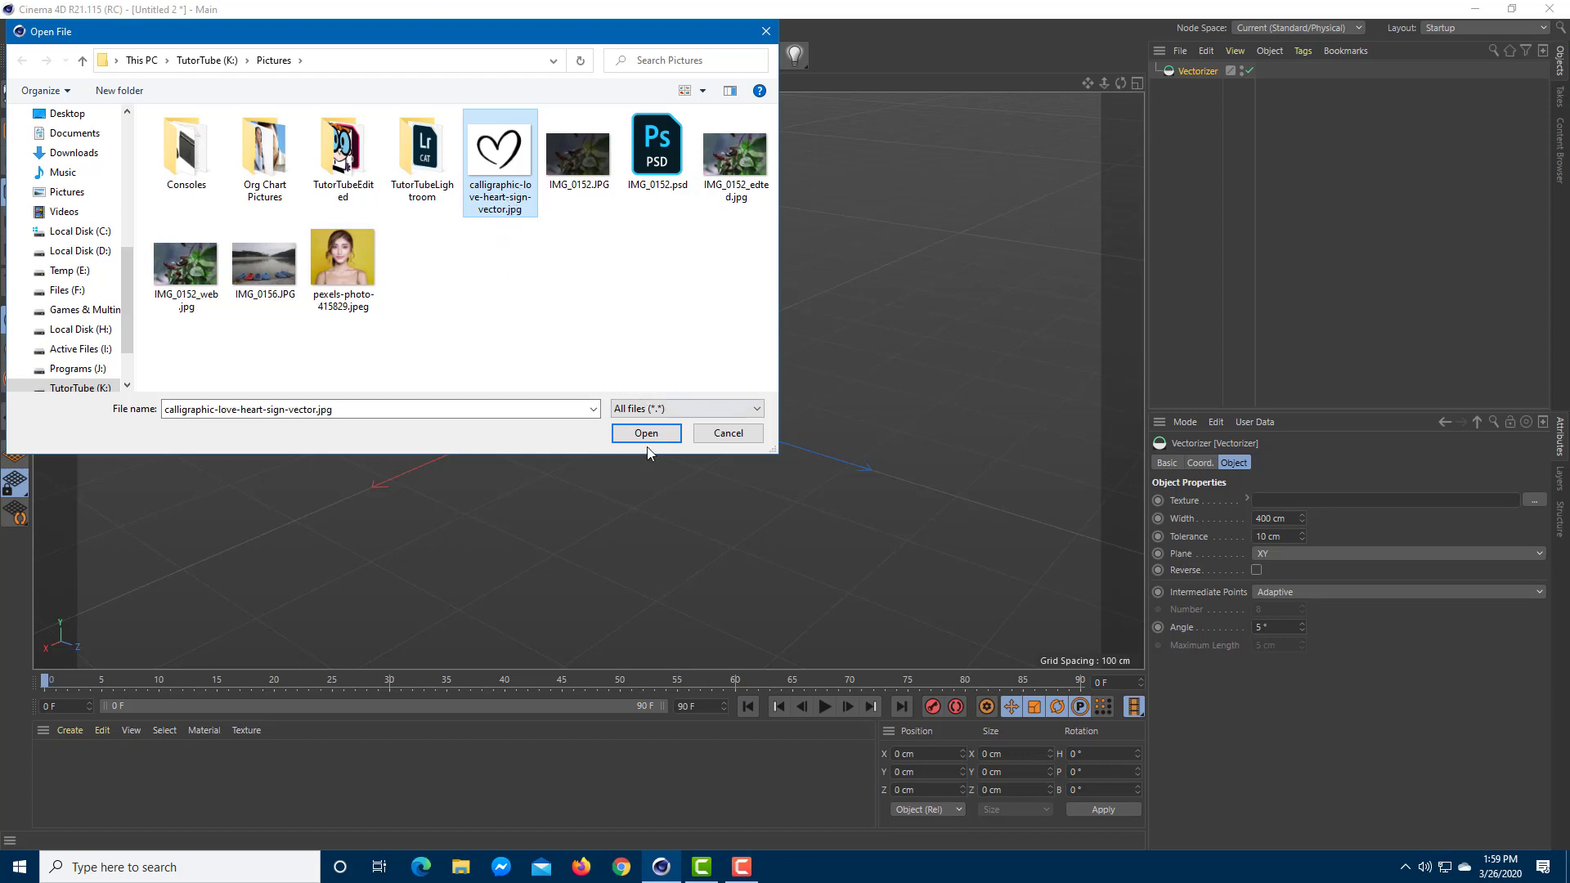
{"action": "left_click", "coordinate": [646, 433]}
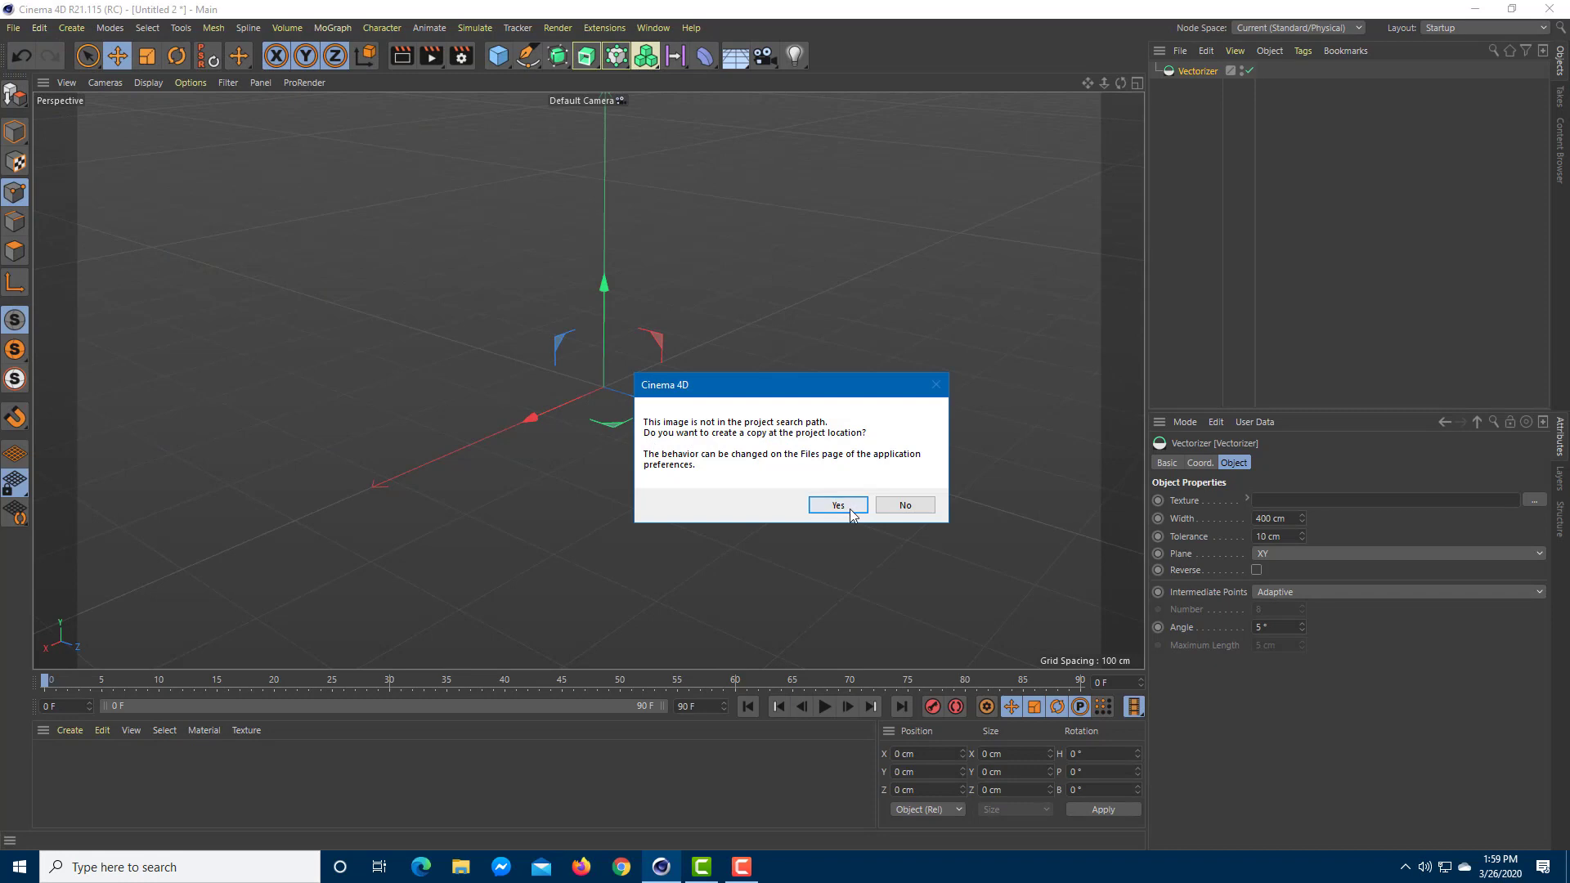
{"action": "left_click", "coordinate": [837, 504]}
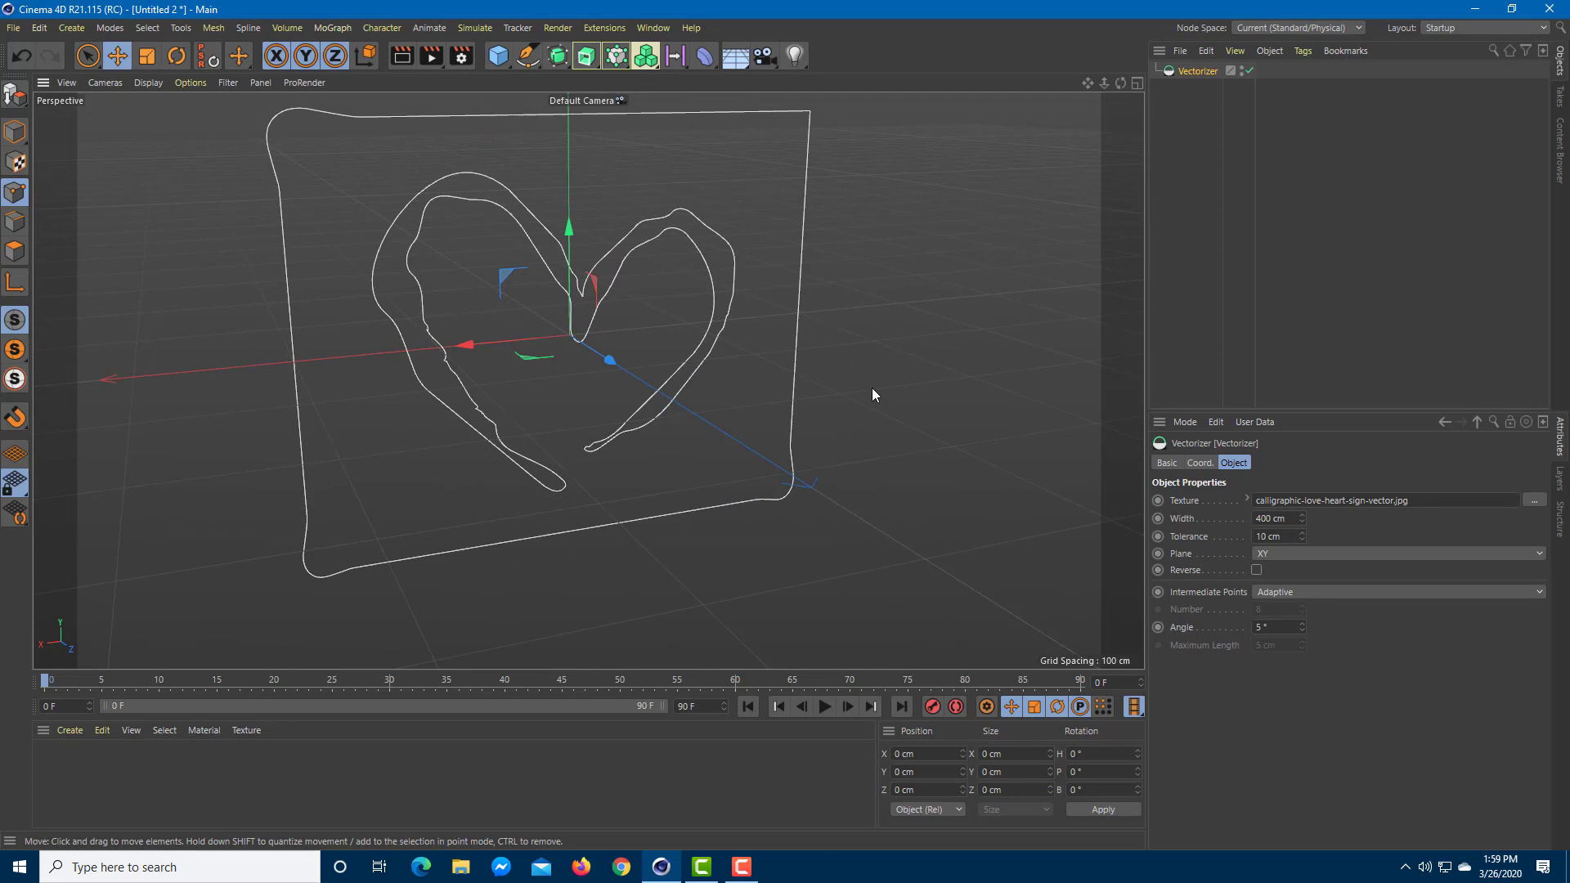
{"action": "mouse_move", "coordinate": [626, 275]}
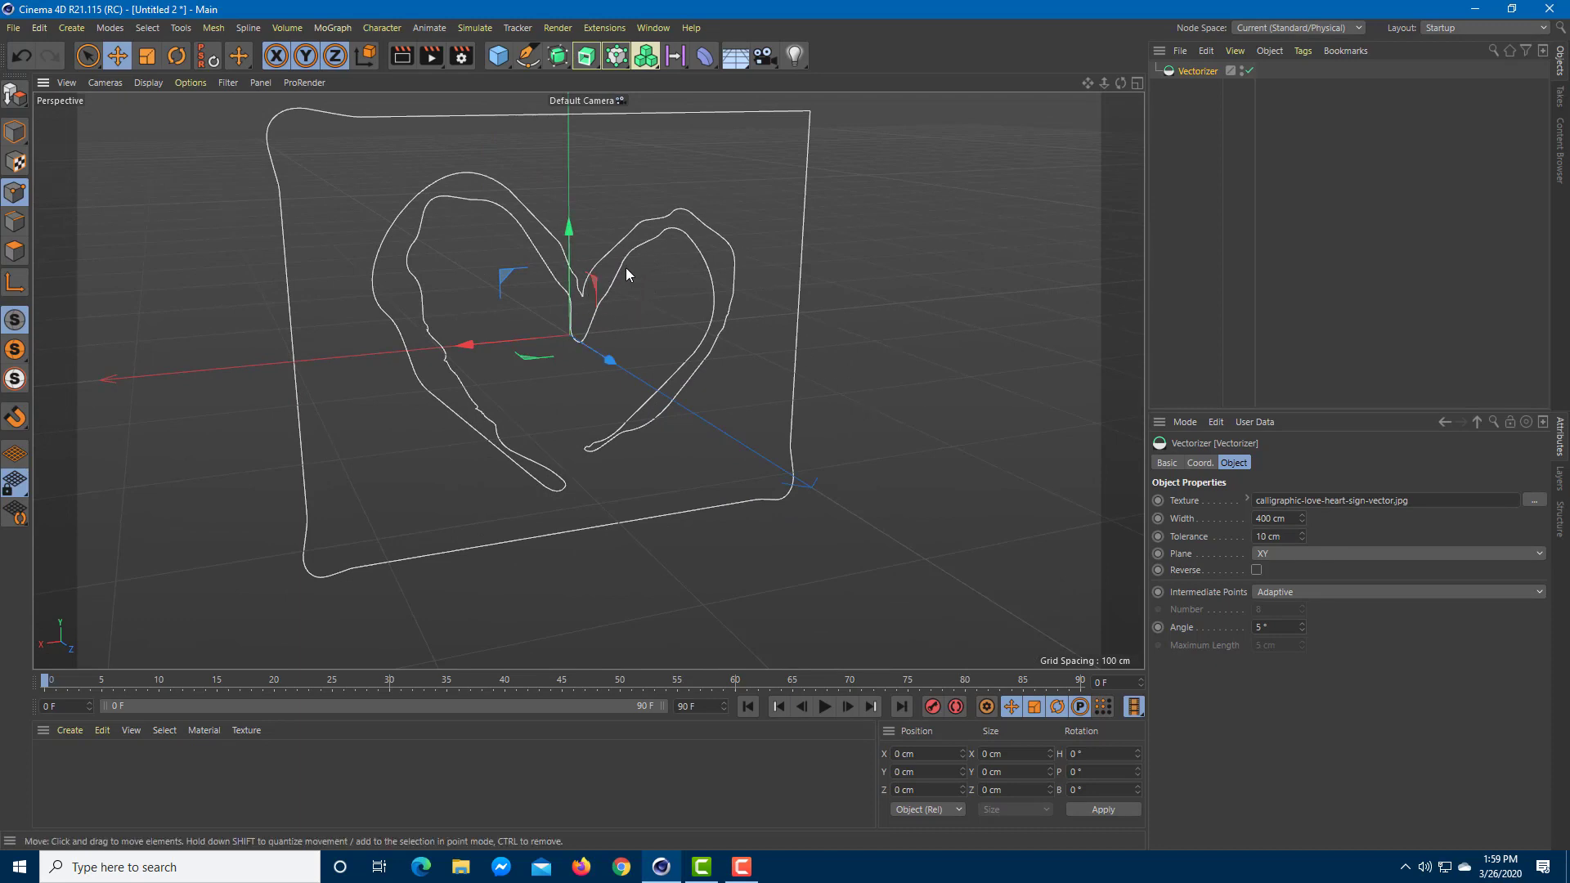
{"action": "mouse_move", "coordinate": [681, 207]}
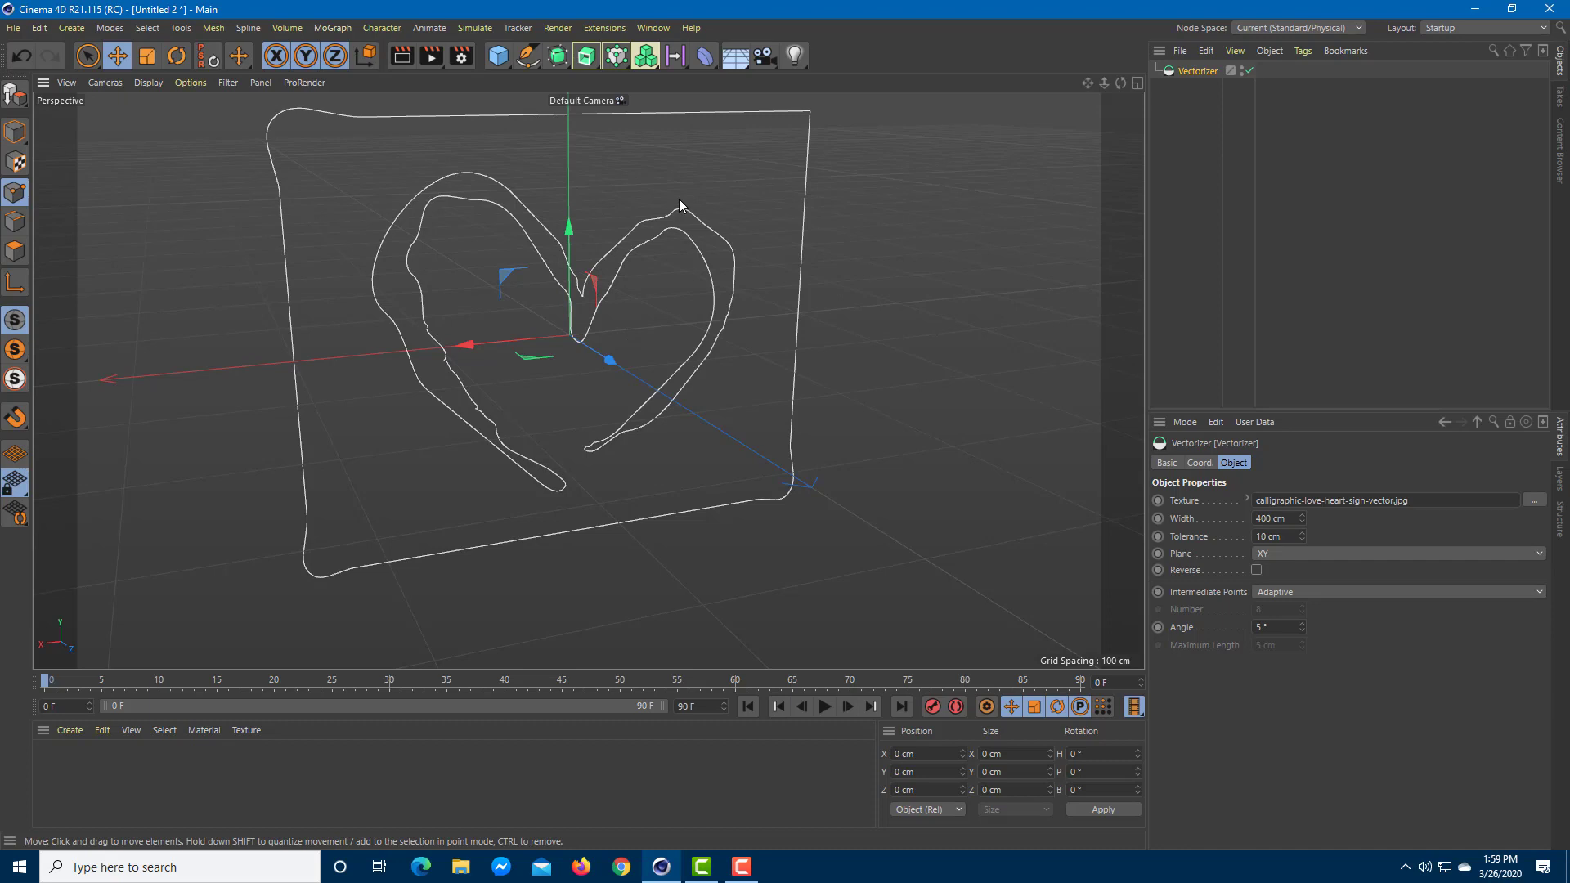
{"action": "mouse_move", "coordinate": [831, 334]}
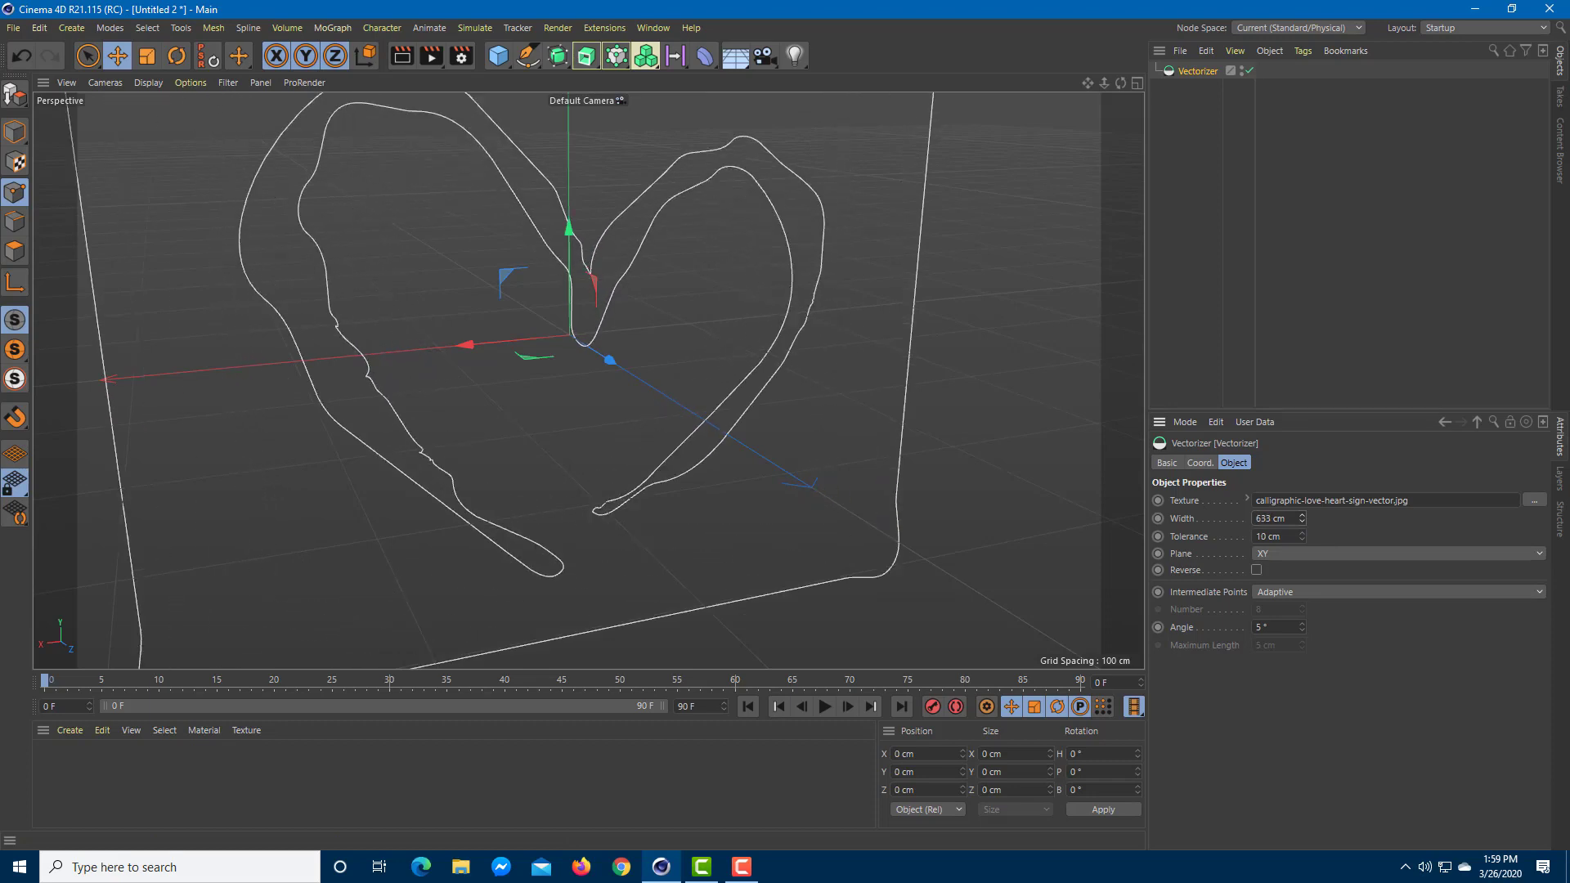
Set the Vectorizer width to 539 cm and tolerance to 12 cm for a smoother outline.
{"action": "left_click", "coordinate": [1302, 519]}
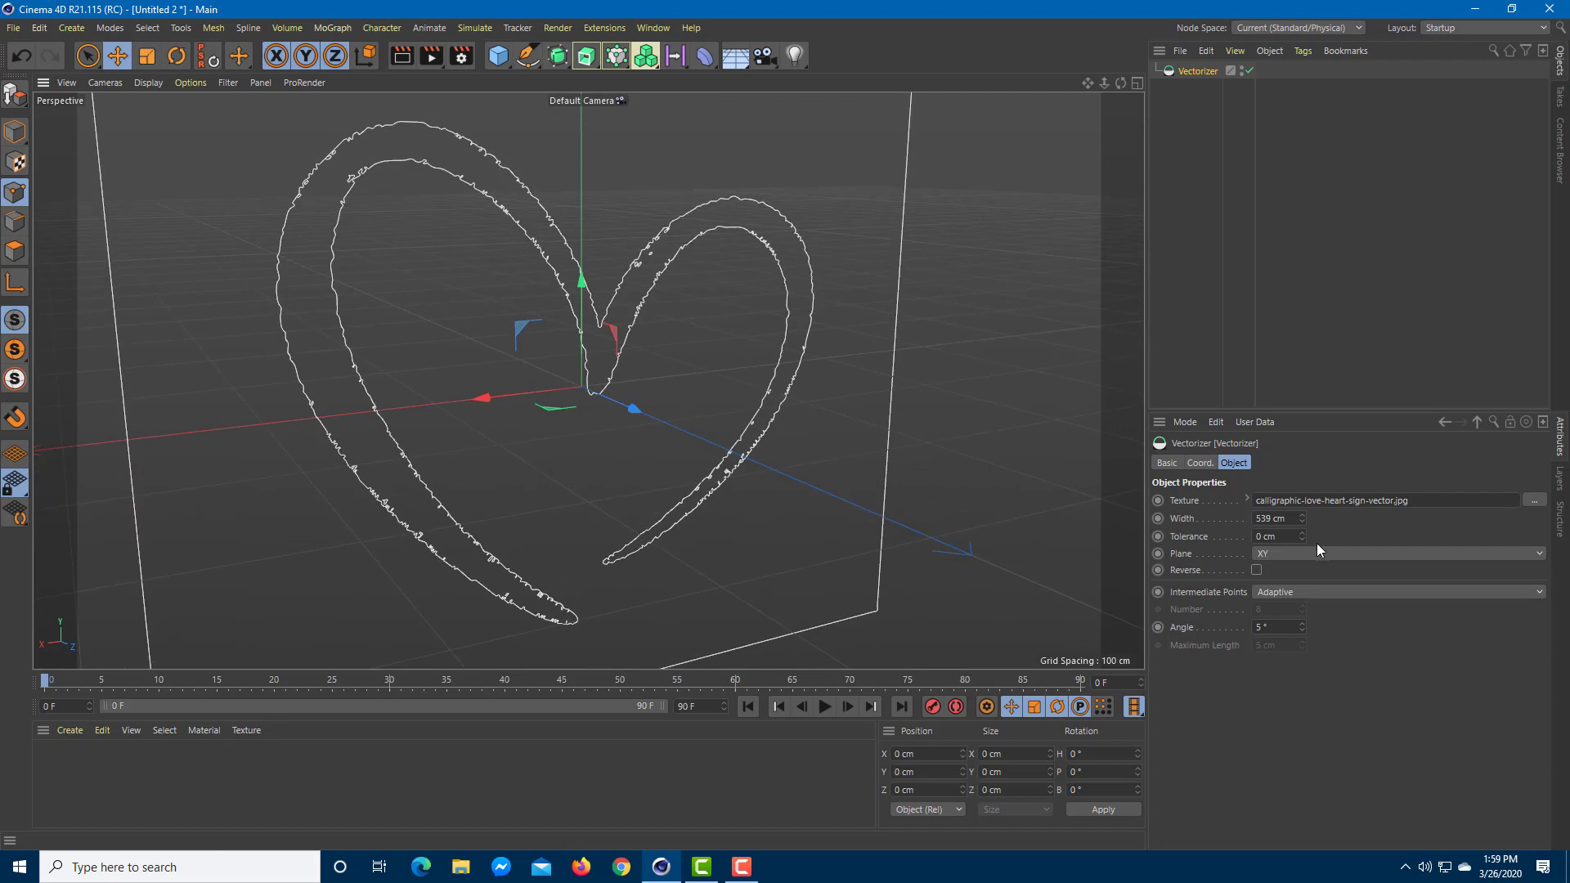
{"action": "left_click", "coordinate": [1271, 536]}
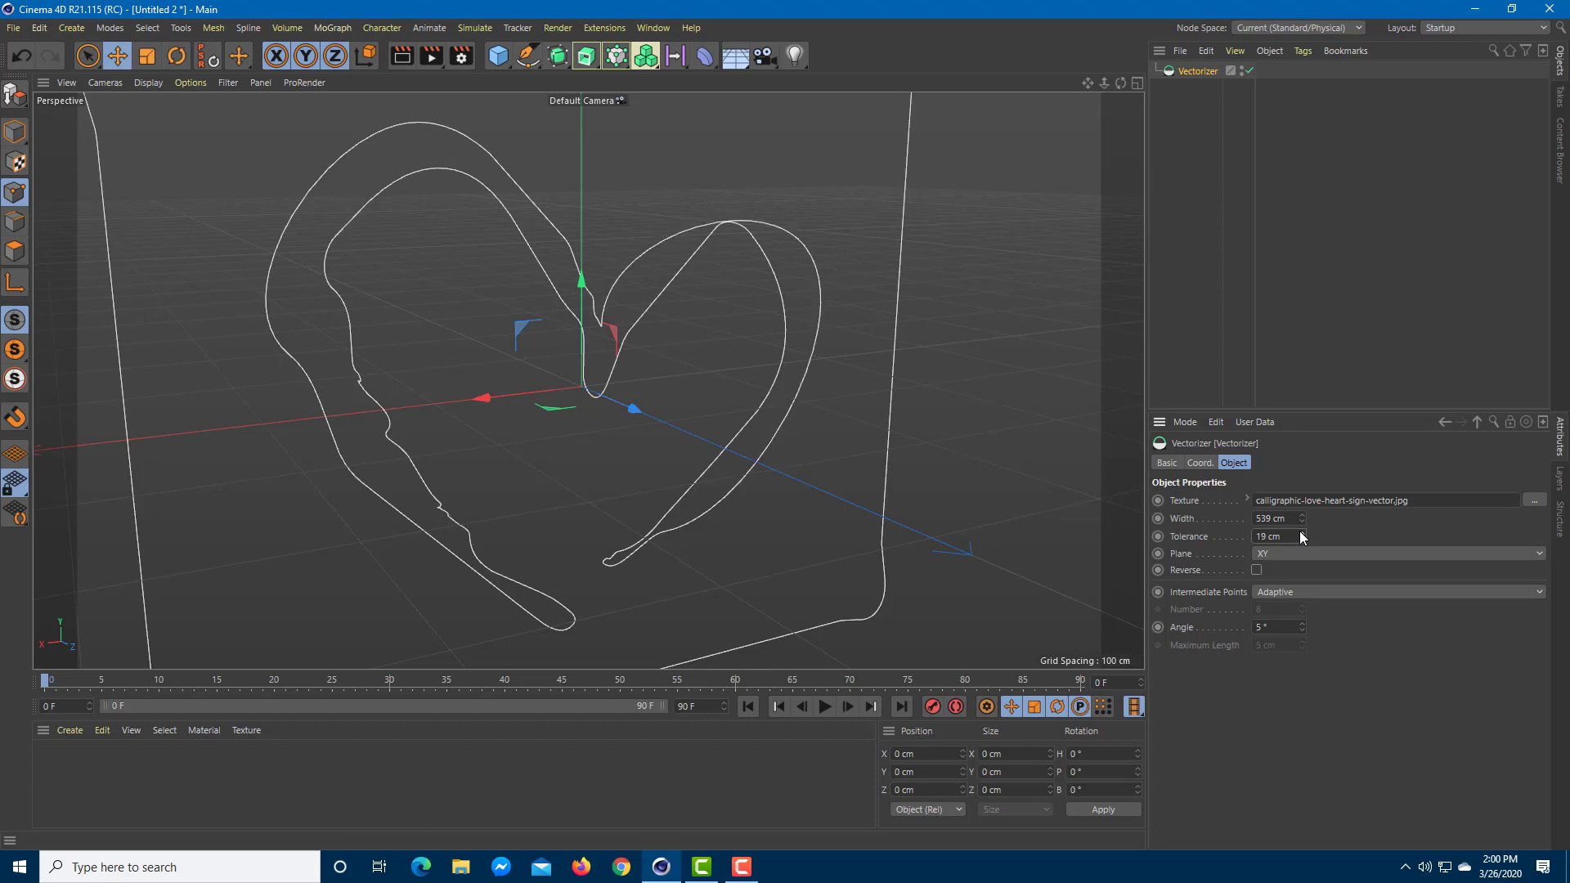
{"action": "left_click", "coordinate": [1303, 539]}
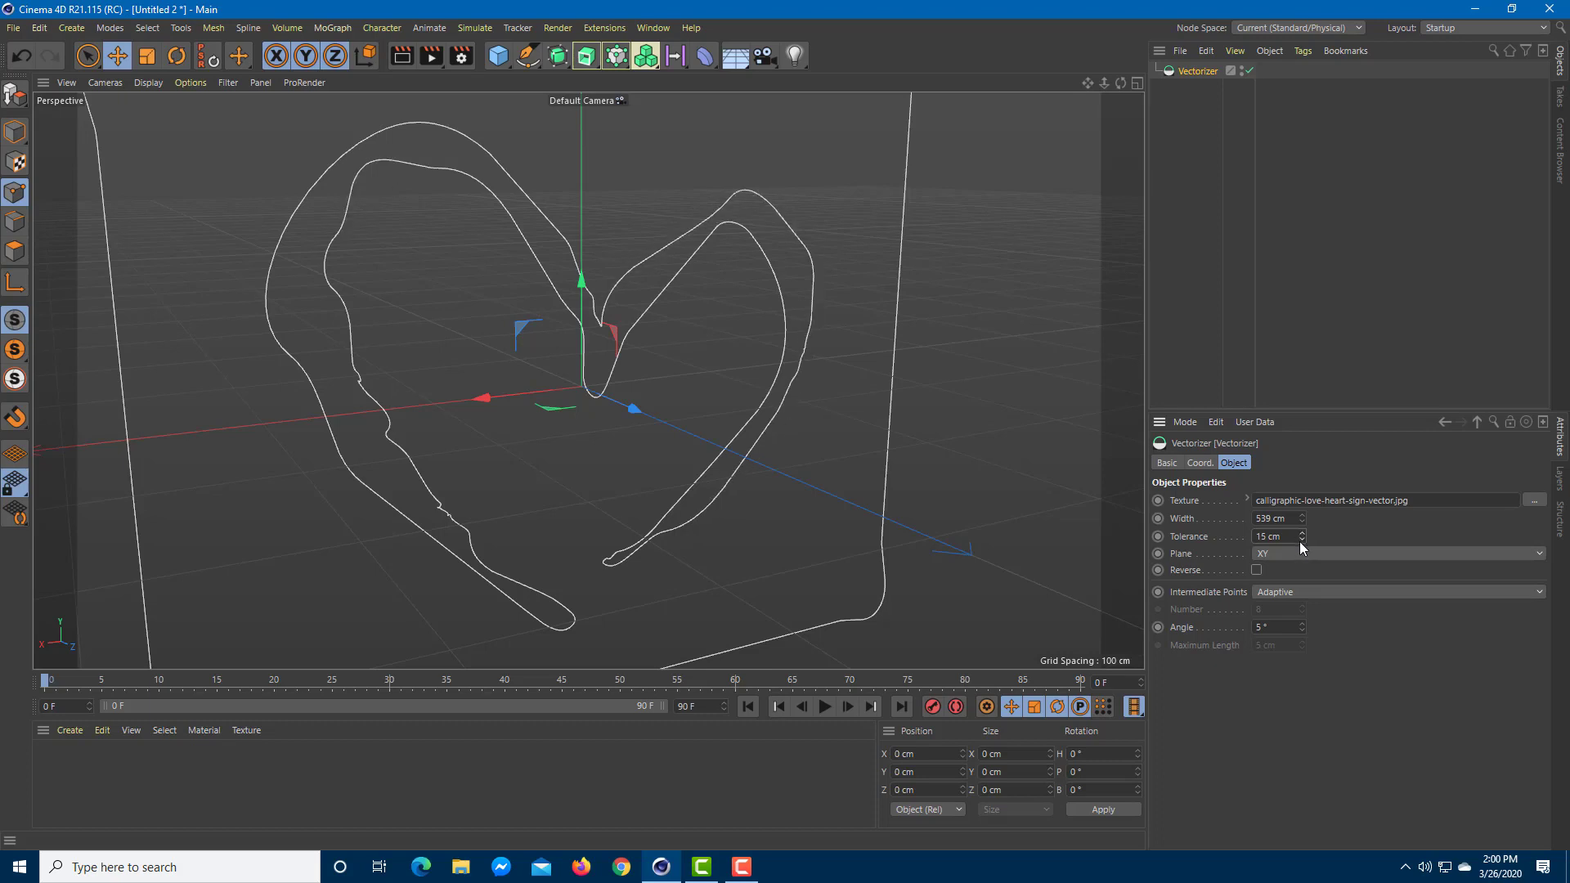
{"action": "left_click", "coordinate": [1272, 536]}
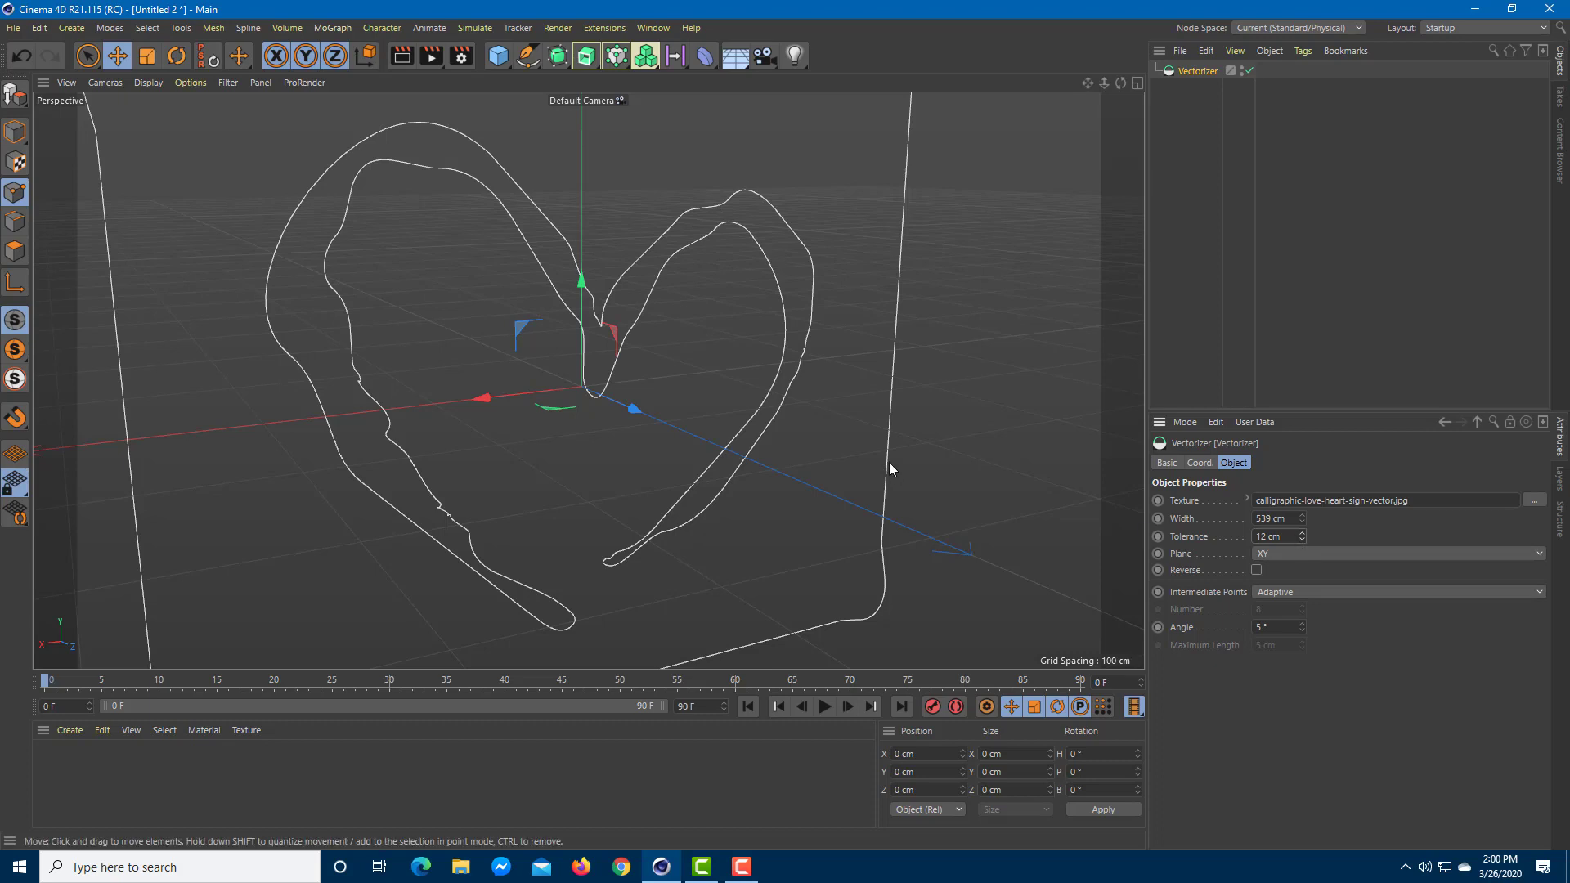
{"action": "mouse_move", "coordinate": [1272, 598]}
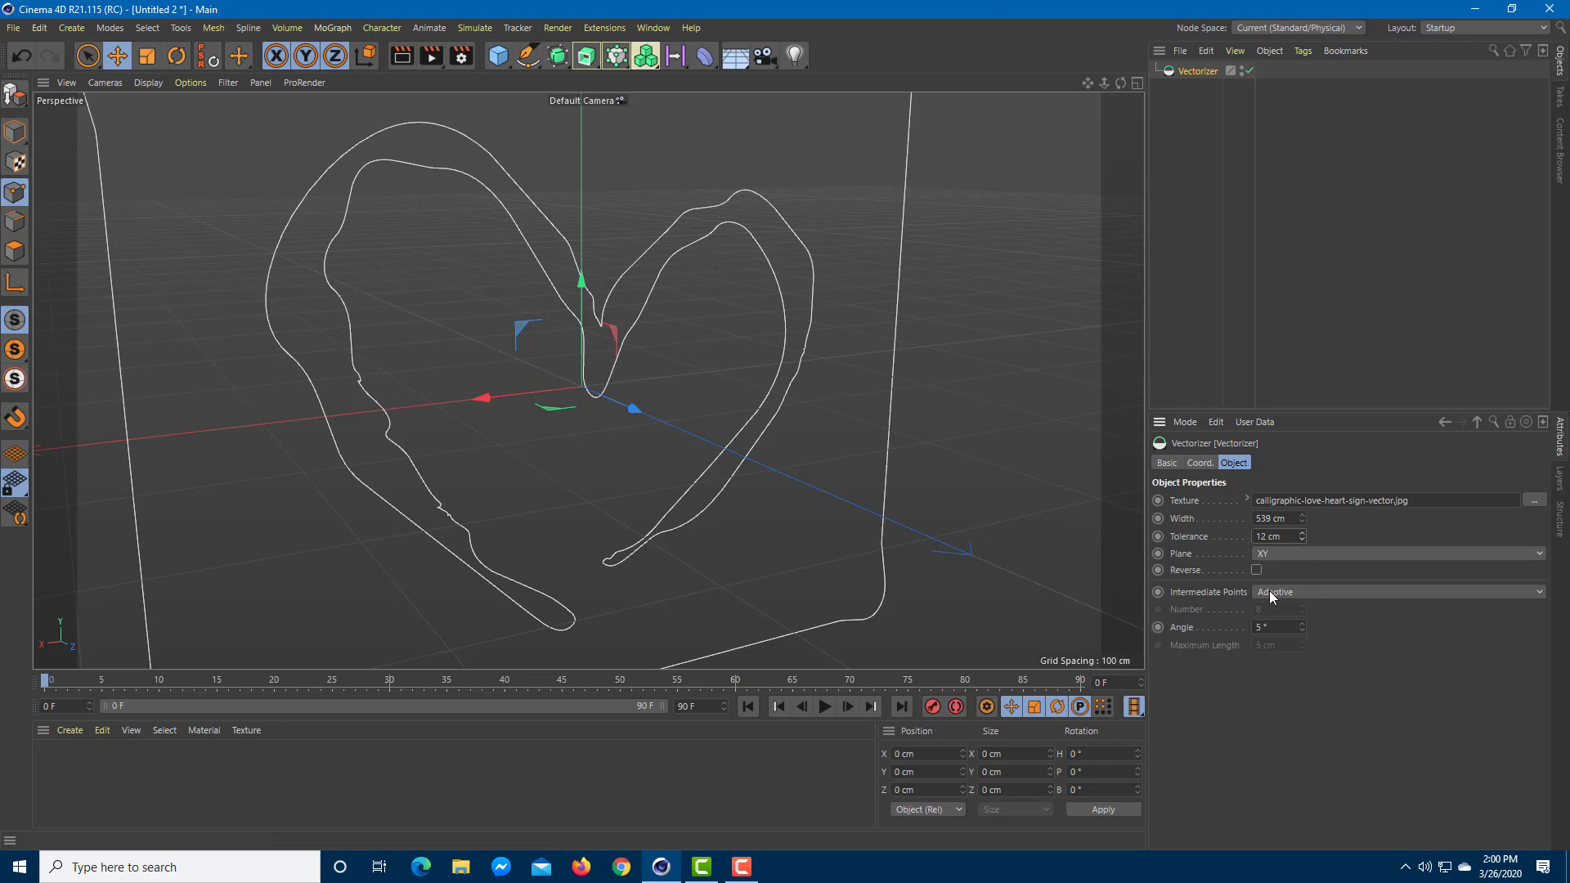
Try the intermediate point modes, keep Adaptive, and set the angle to 0°.
{"action": "left_click", "coordinate": [1397, 592]}
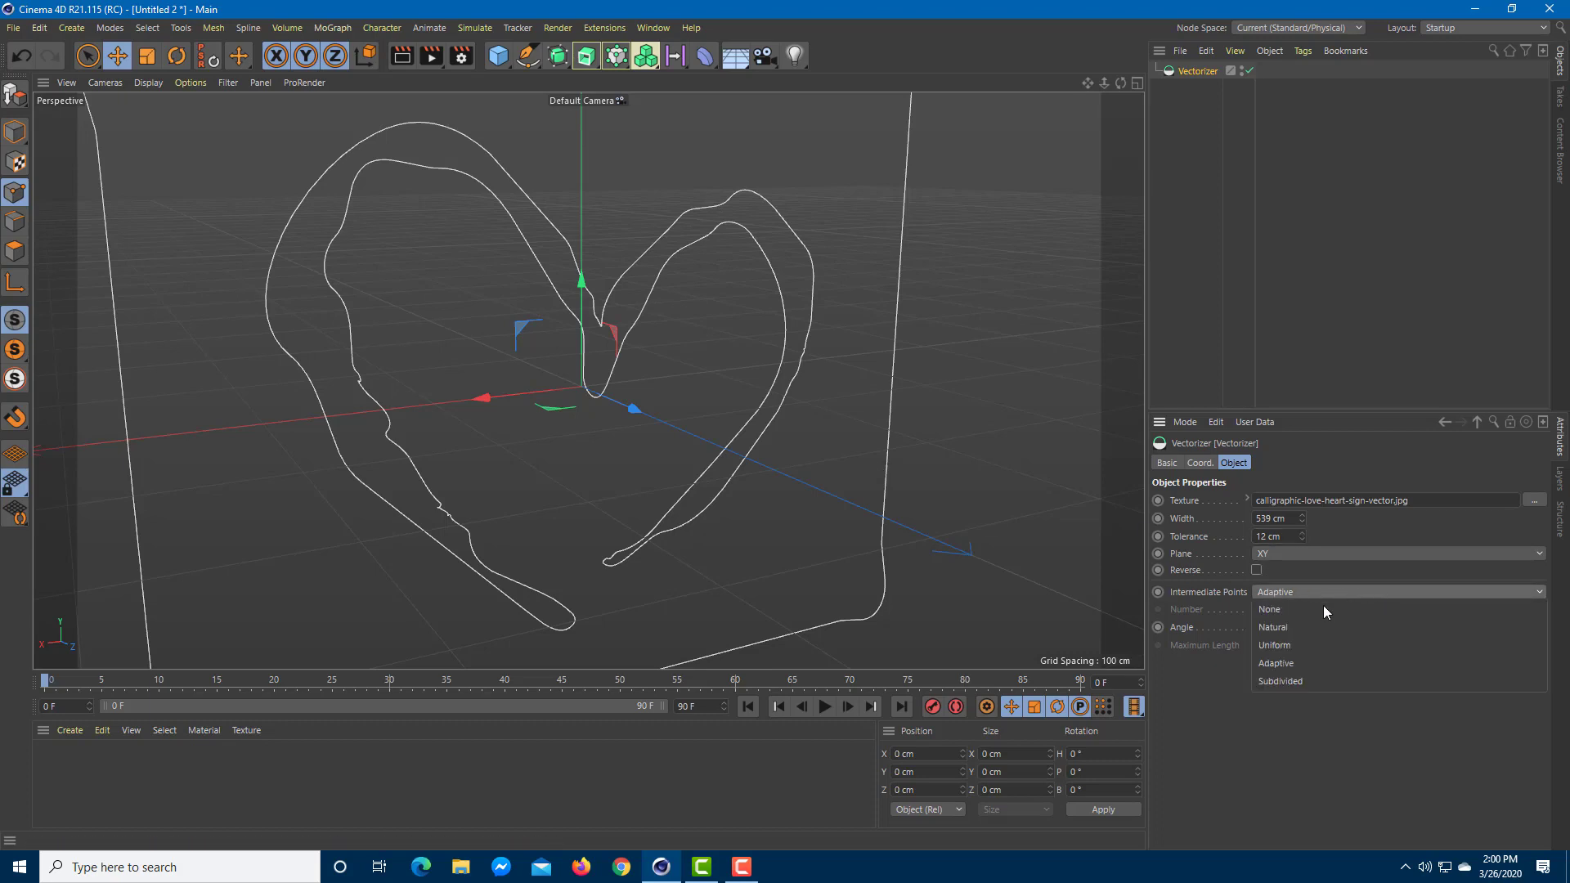
{"action": "left_click", "coordinate": [1272, 627]}
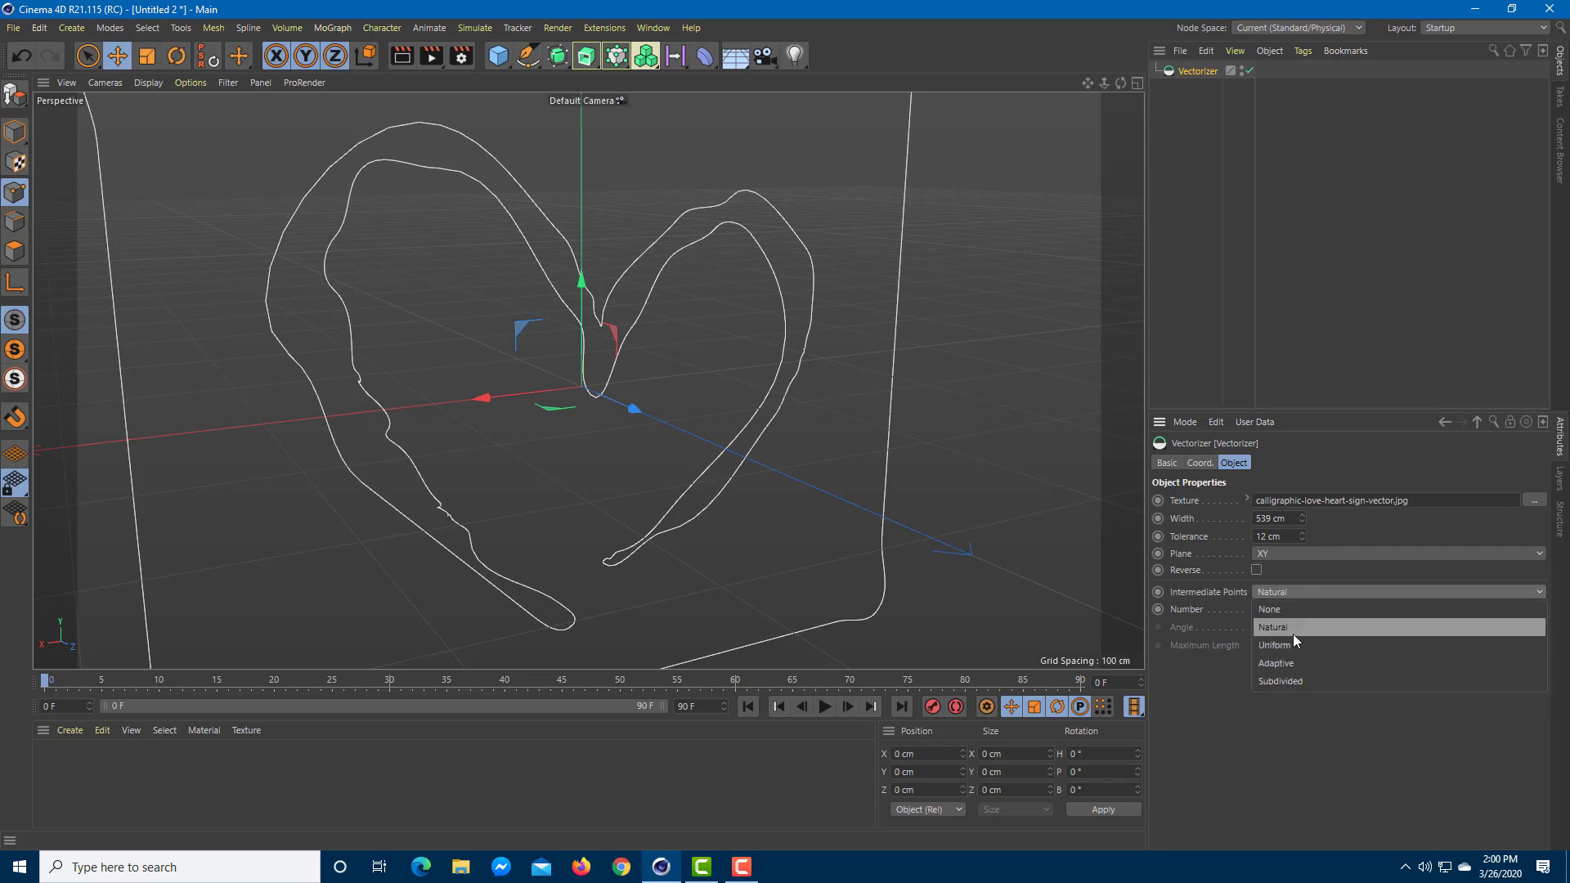
{"action": "left_click", "coordinate": [1274, 645]}
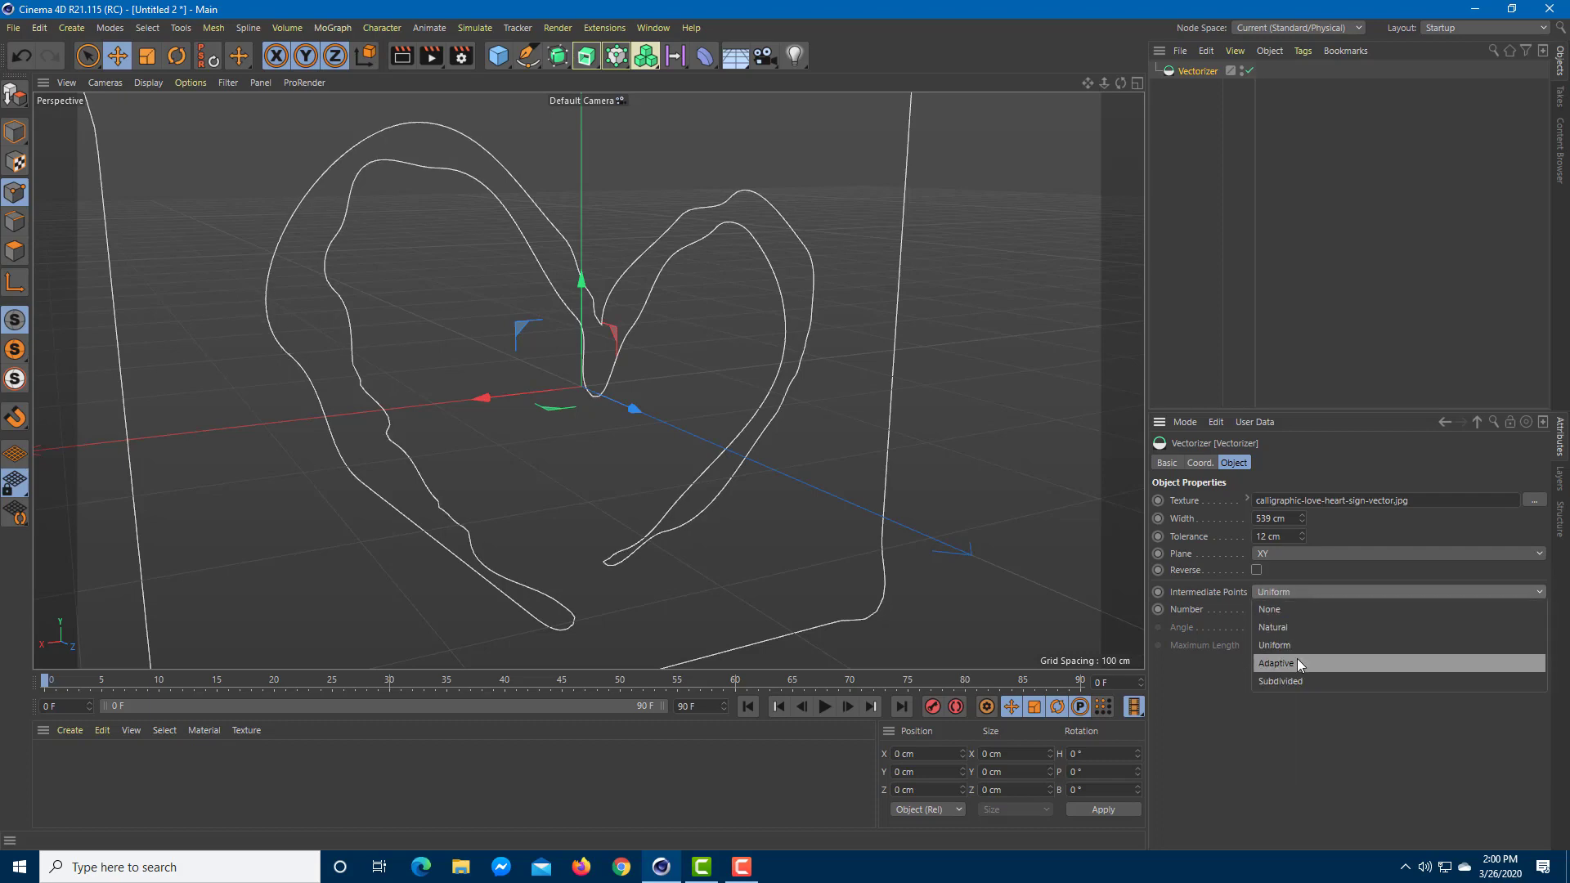
{"action": "left_click", "coordinate": [1275, 663]}
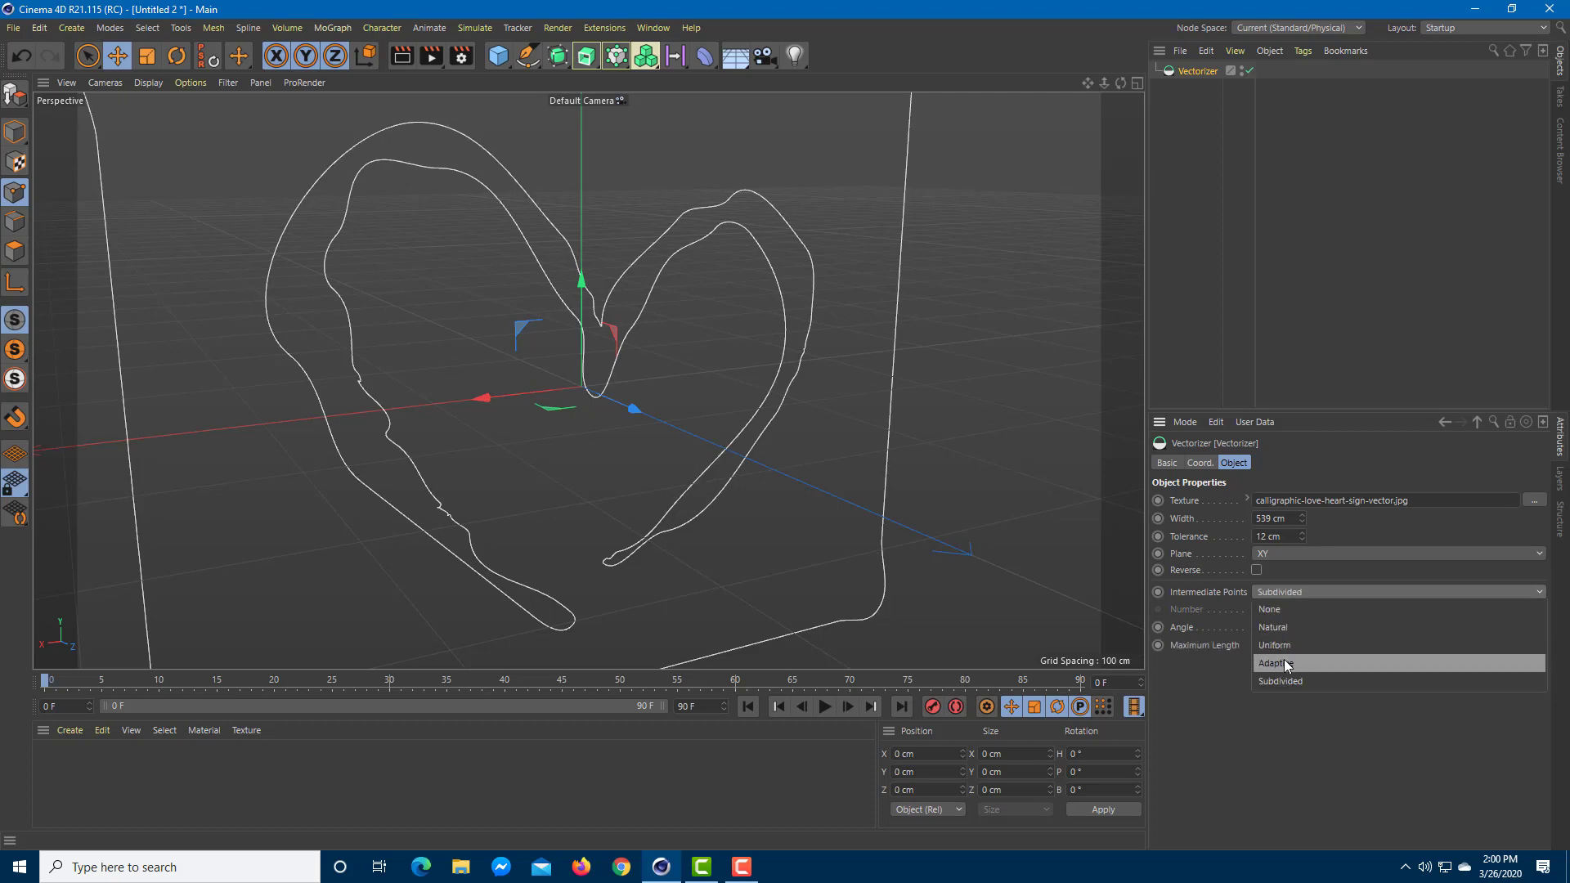
{"action": "left_click", "coordinate": [1274, 663]}
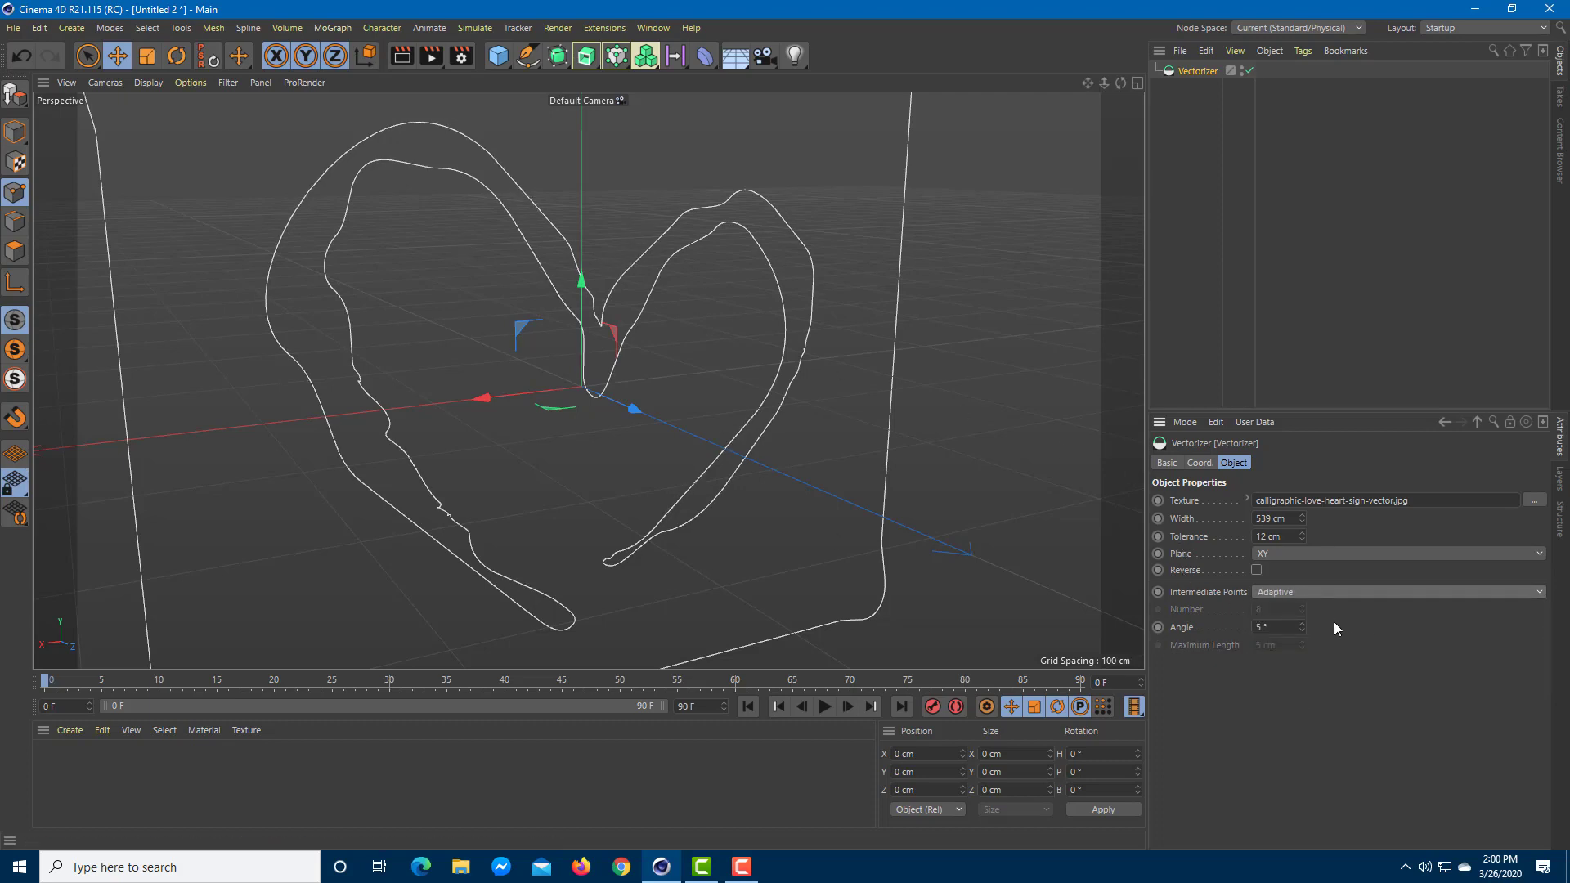
{"action": "left_click", "coordinate": [1302, 630]}
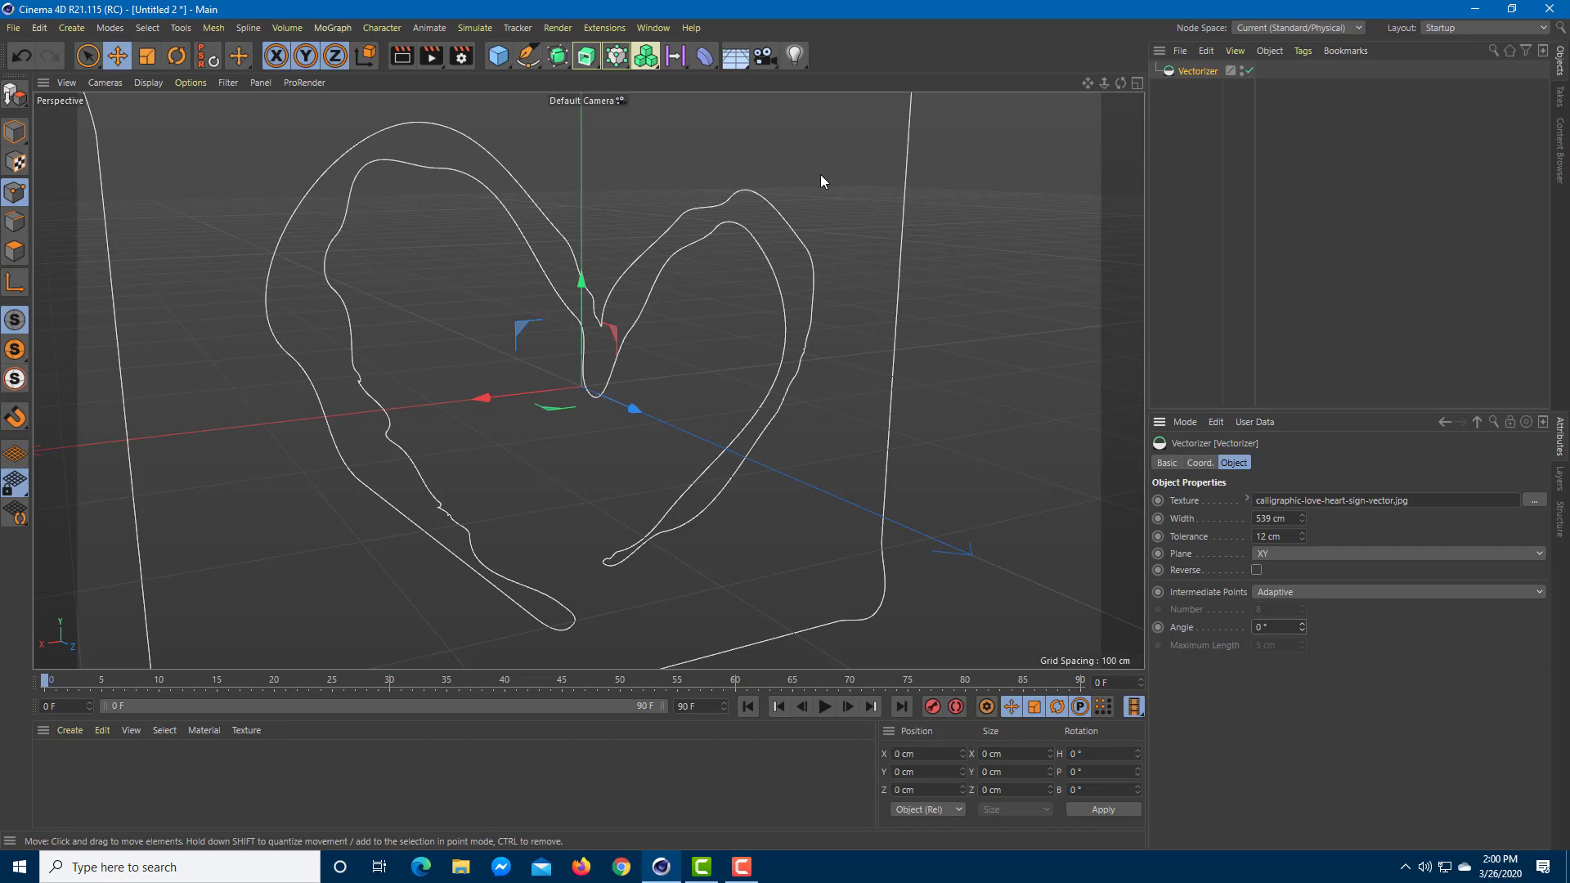
{"action": "mouse_move", "coordinate": [1246, 592]}
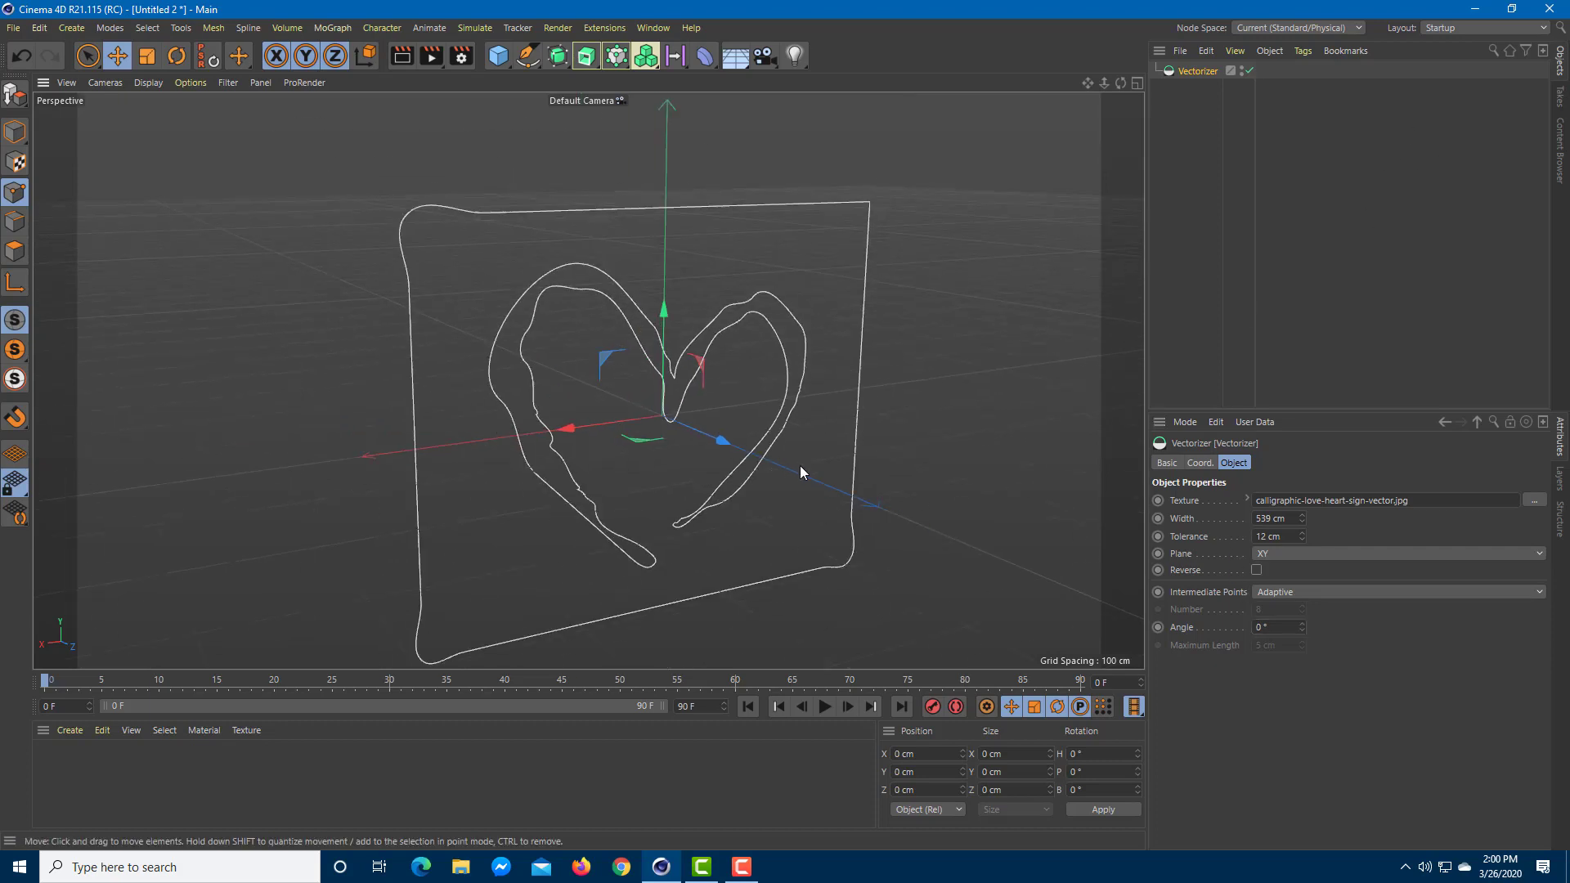
{"action": "mouse_move", "coordinate": [498, 56]}
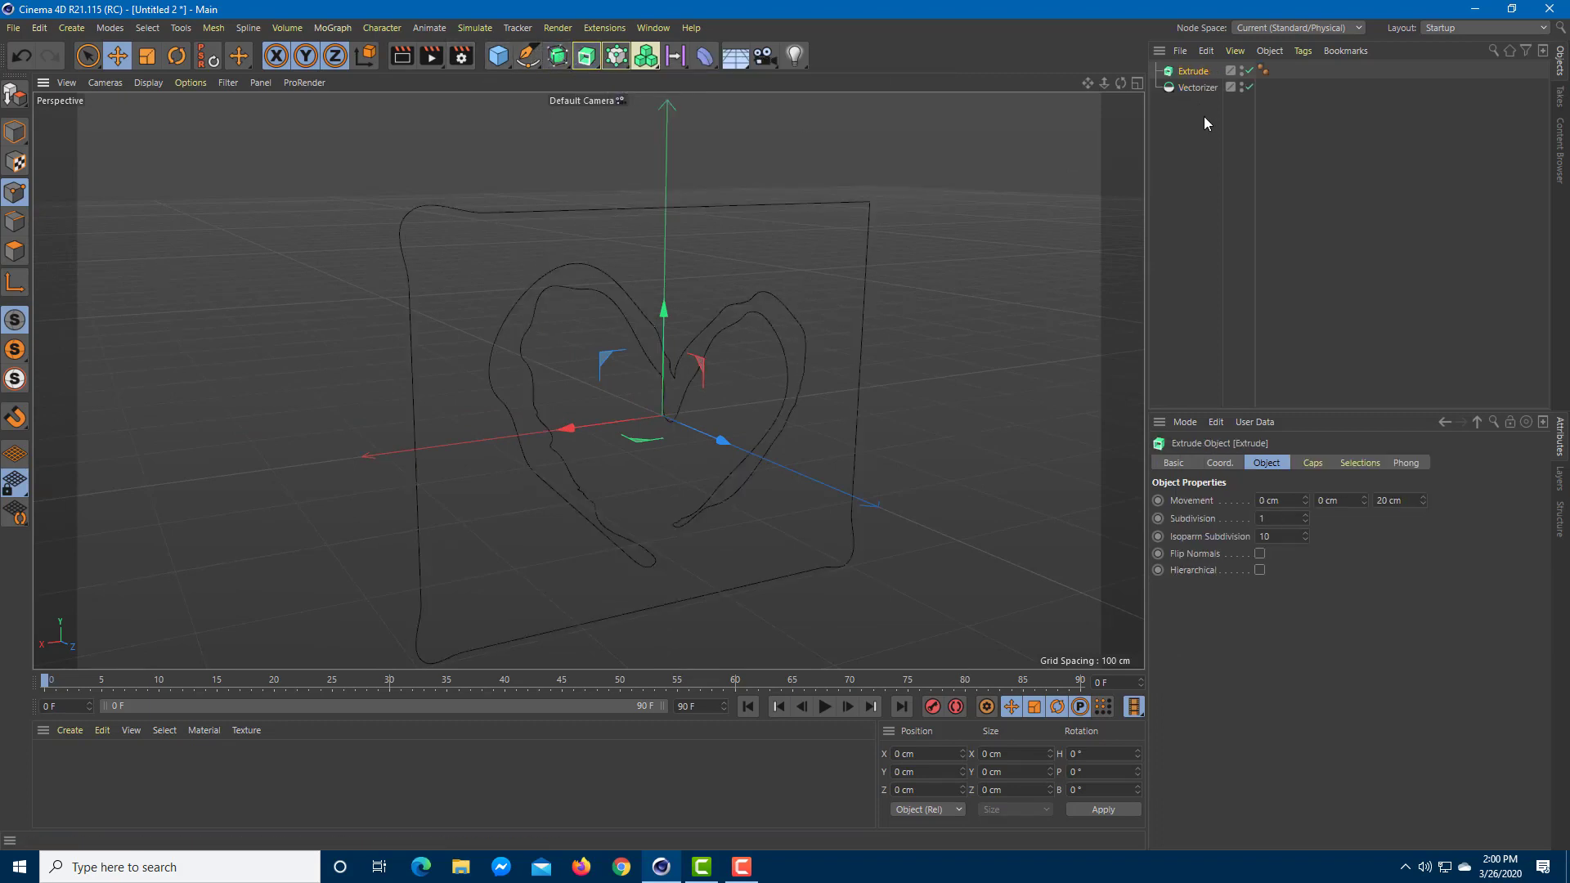
Select the traced outline and switch to Rectangle Selection to pick the border points.
{"action": "left_click", "coordinate": [1206, 88]}
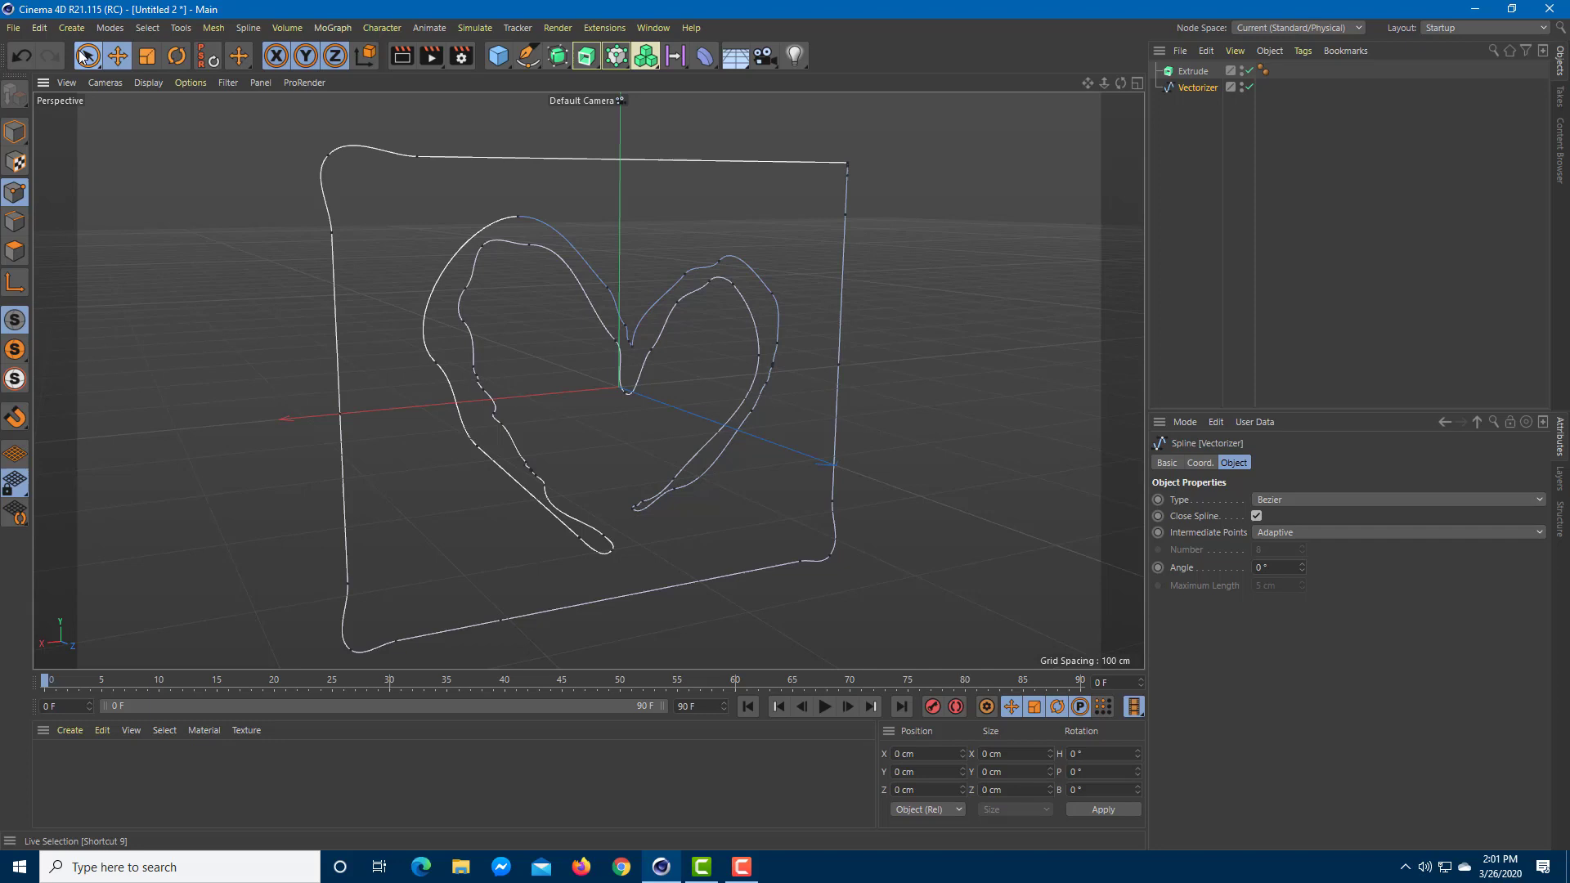
{"action": "left_click", "coordinate": [86, 55]}
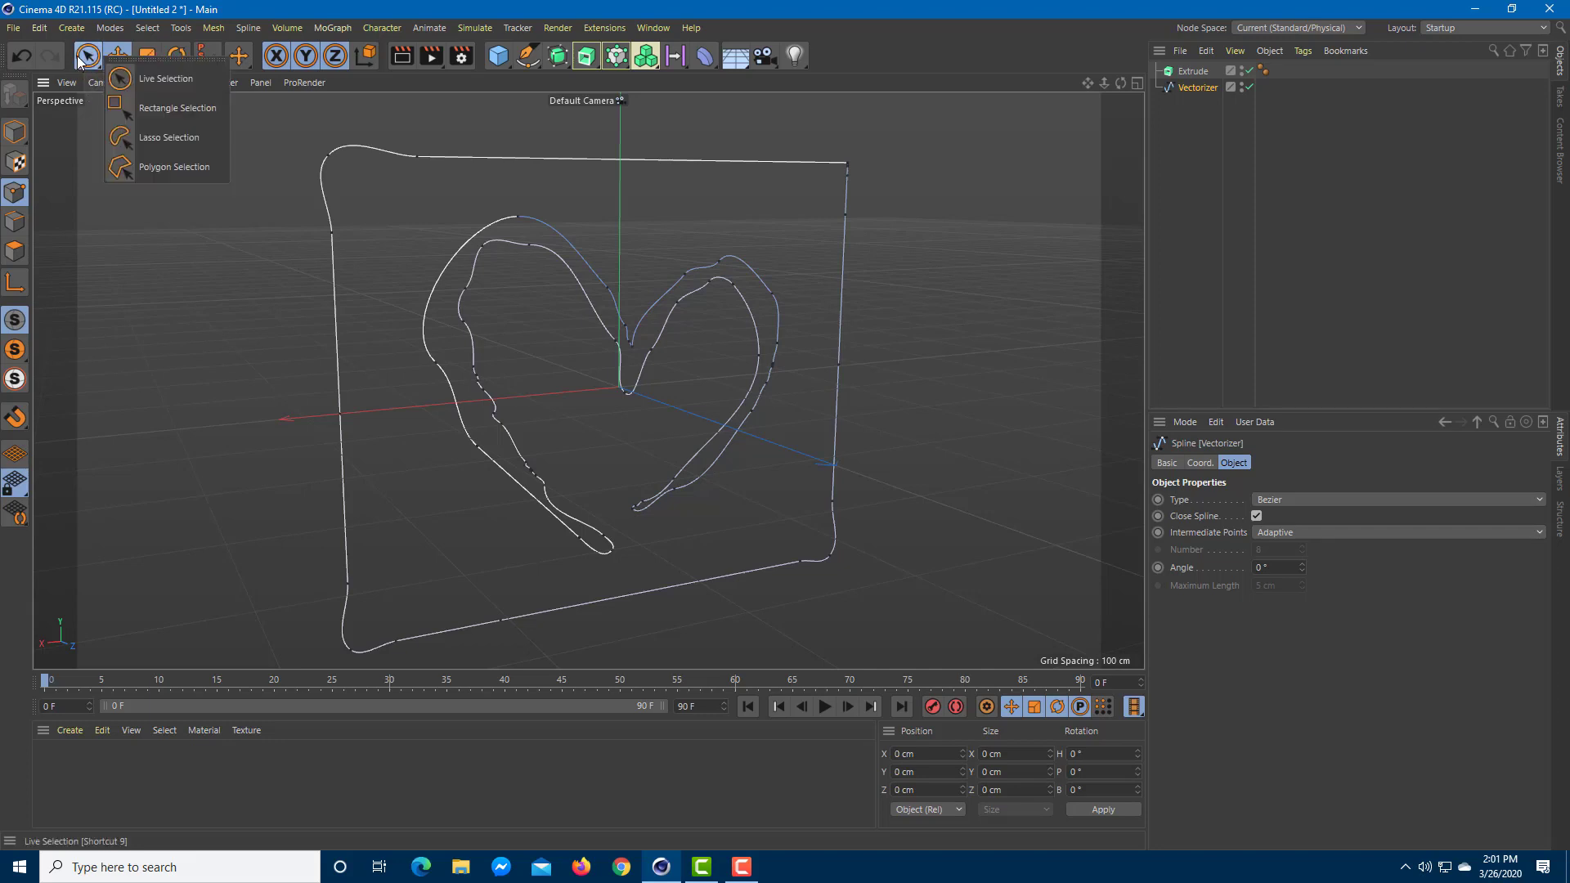
{"action": "left_click", "coordinate": [178, 107]}
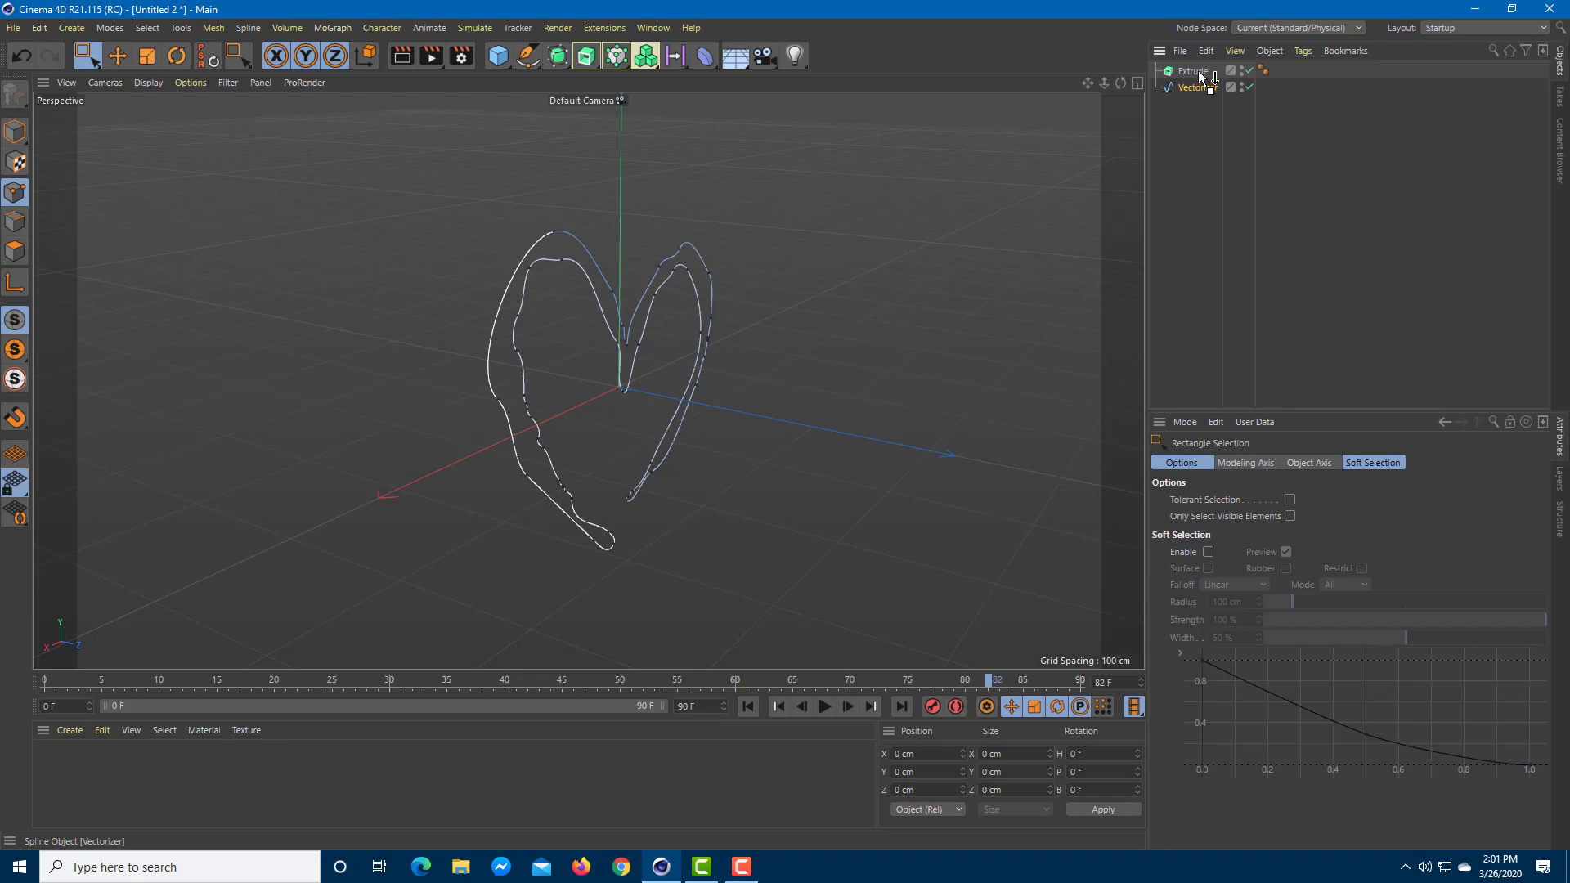
Nest the Vectorizer under Extrude, set the extrusion depth to 30 cm and raise subdivisions to 3.
{"action": "left_click", "coordinate": [1207, 88]}
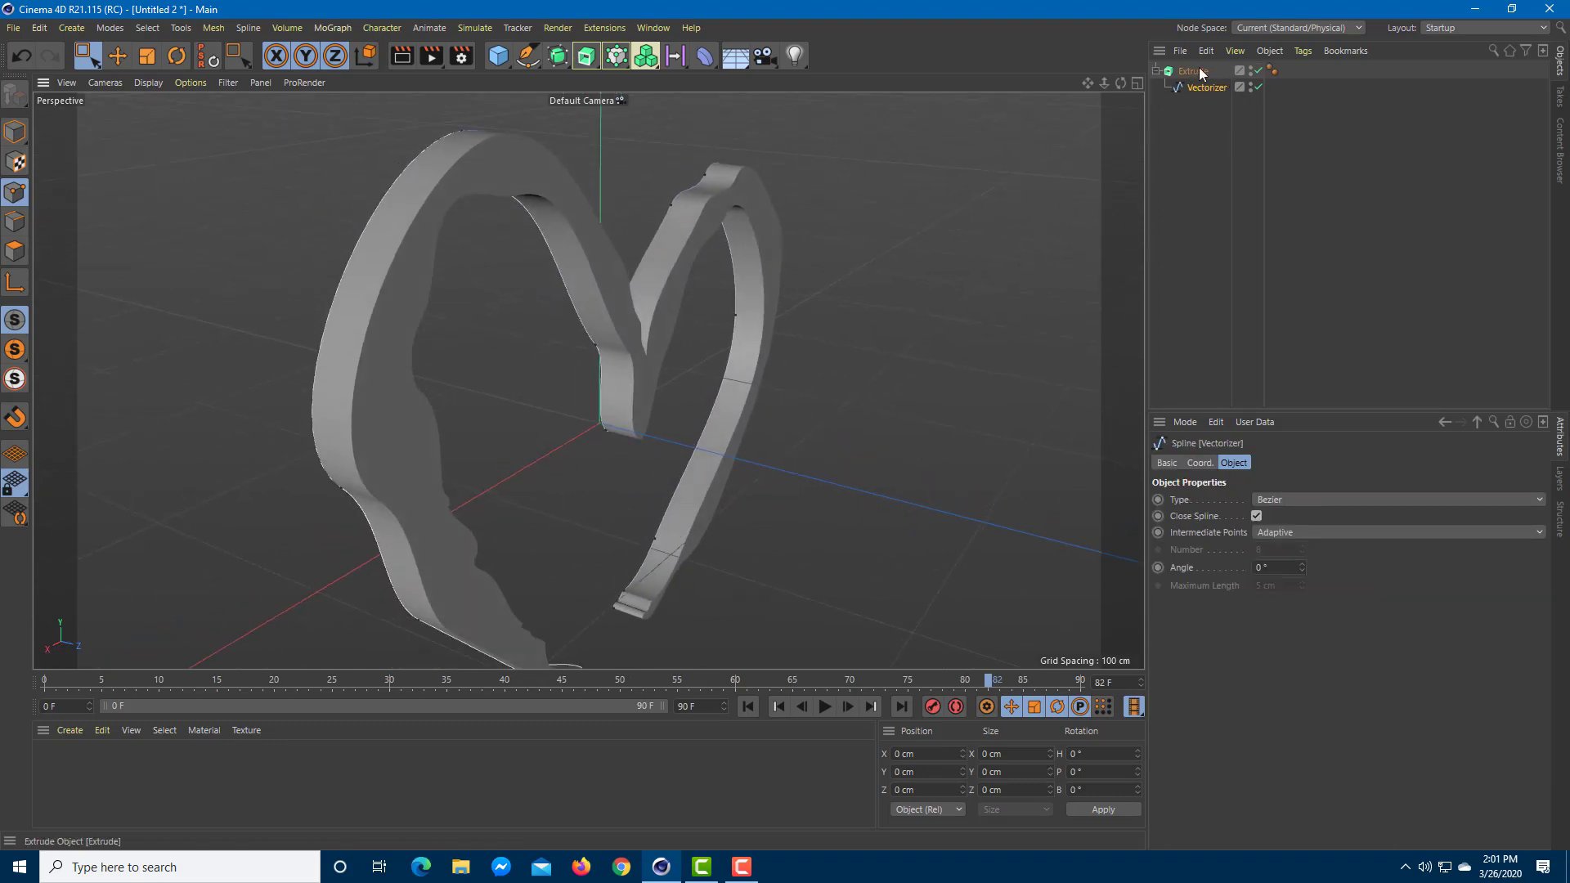
{"action": "left_click", "coordinate": [1192, 70]}
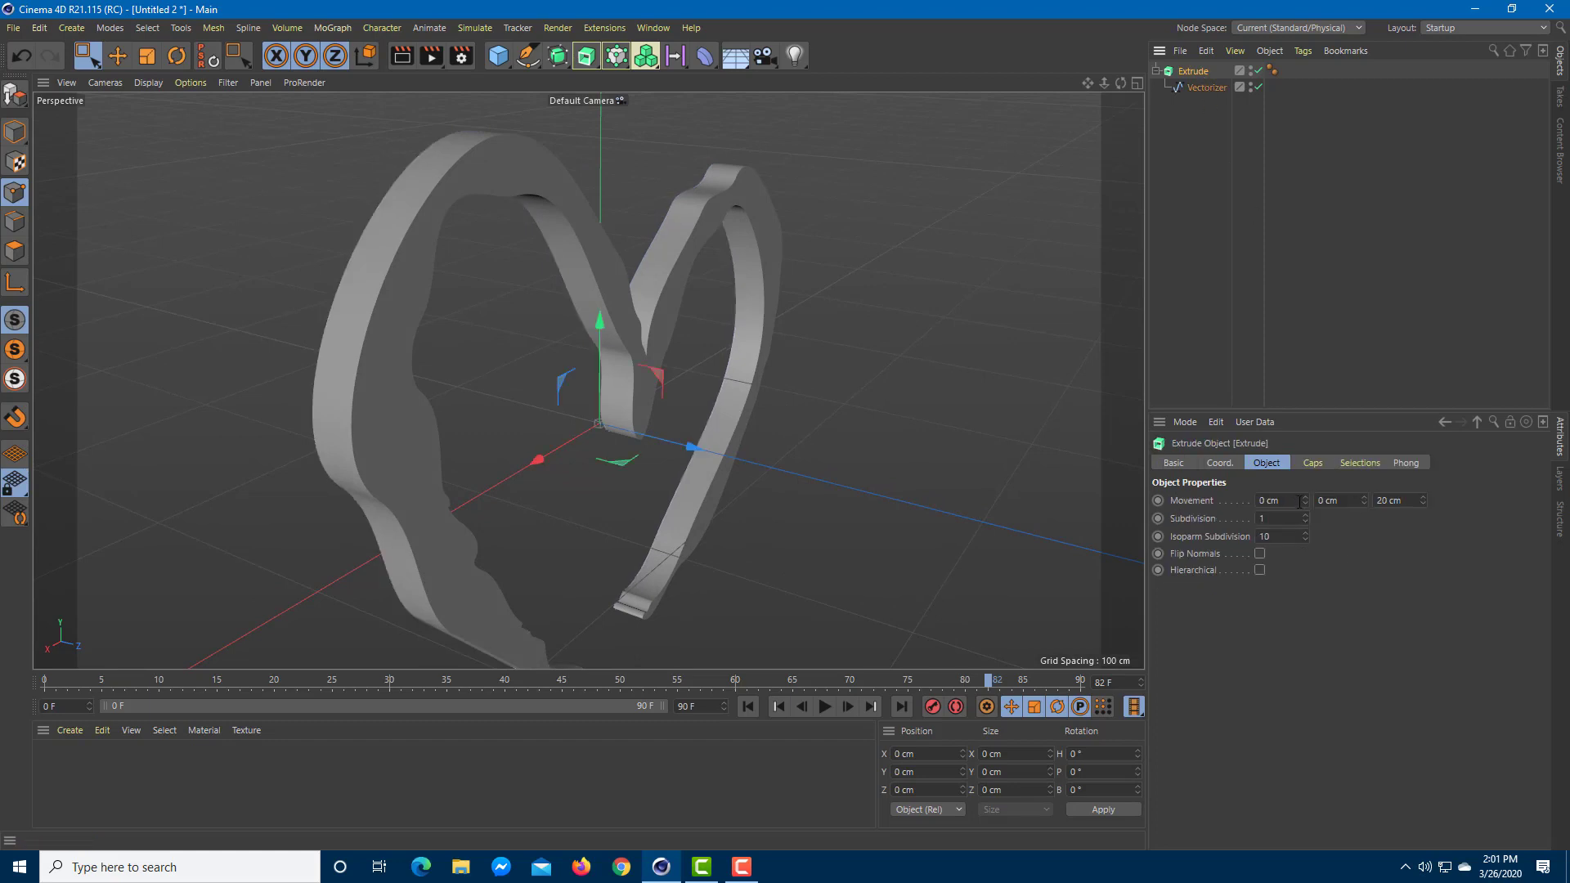
{"action": "type", "text": "-5 cm"}
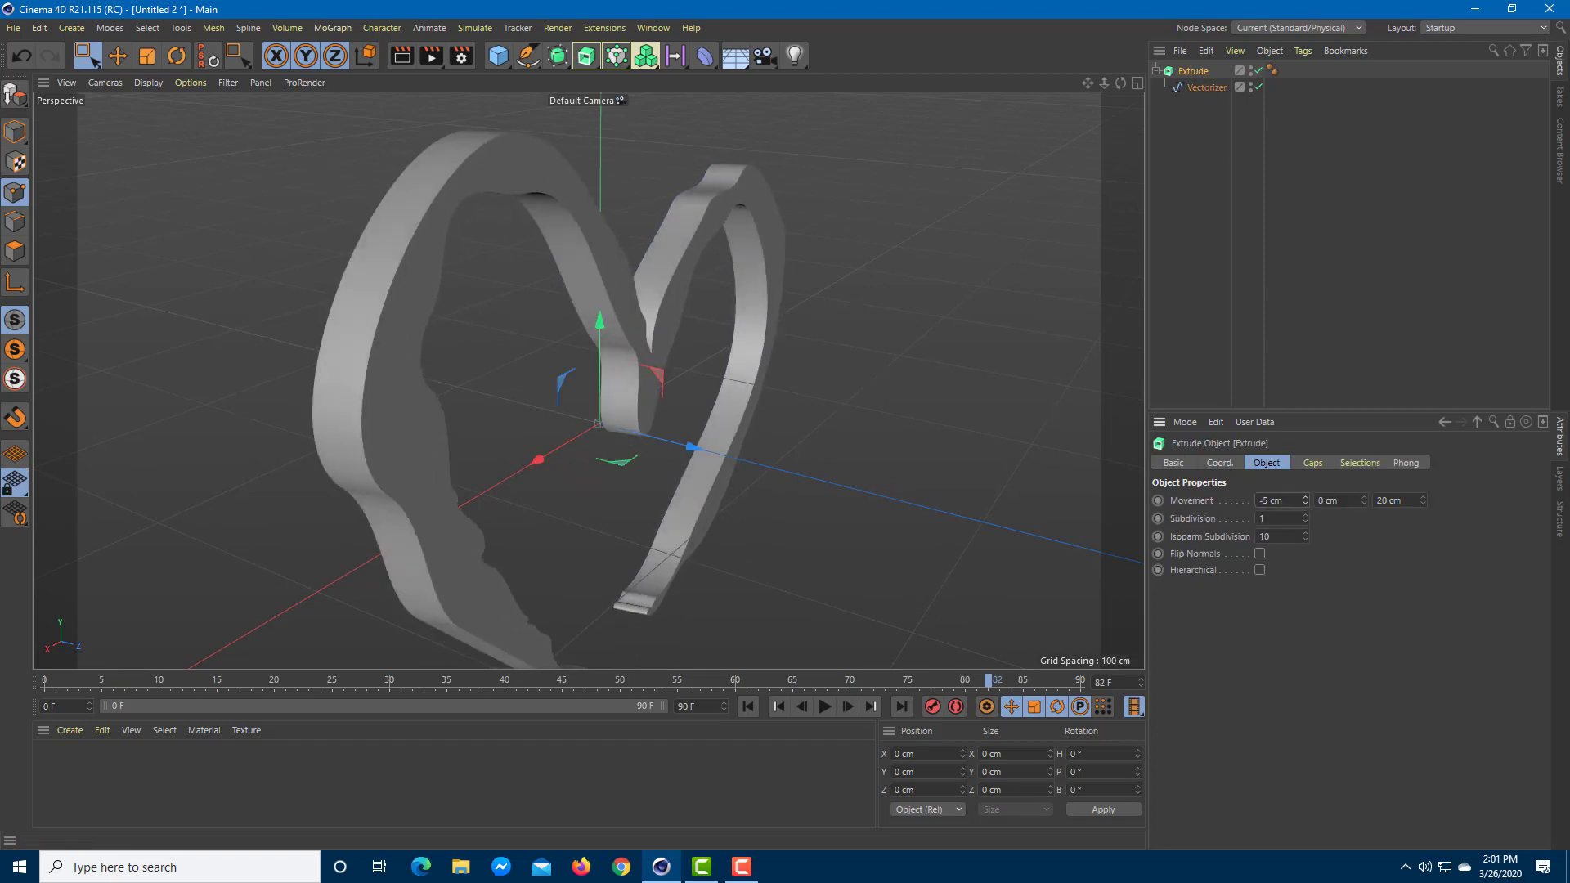
{"action": "key", "text": "ctrl+z"}
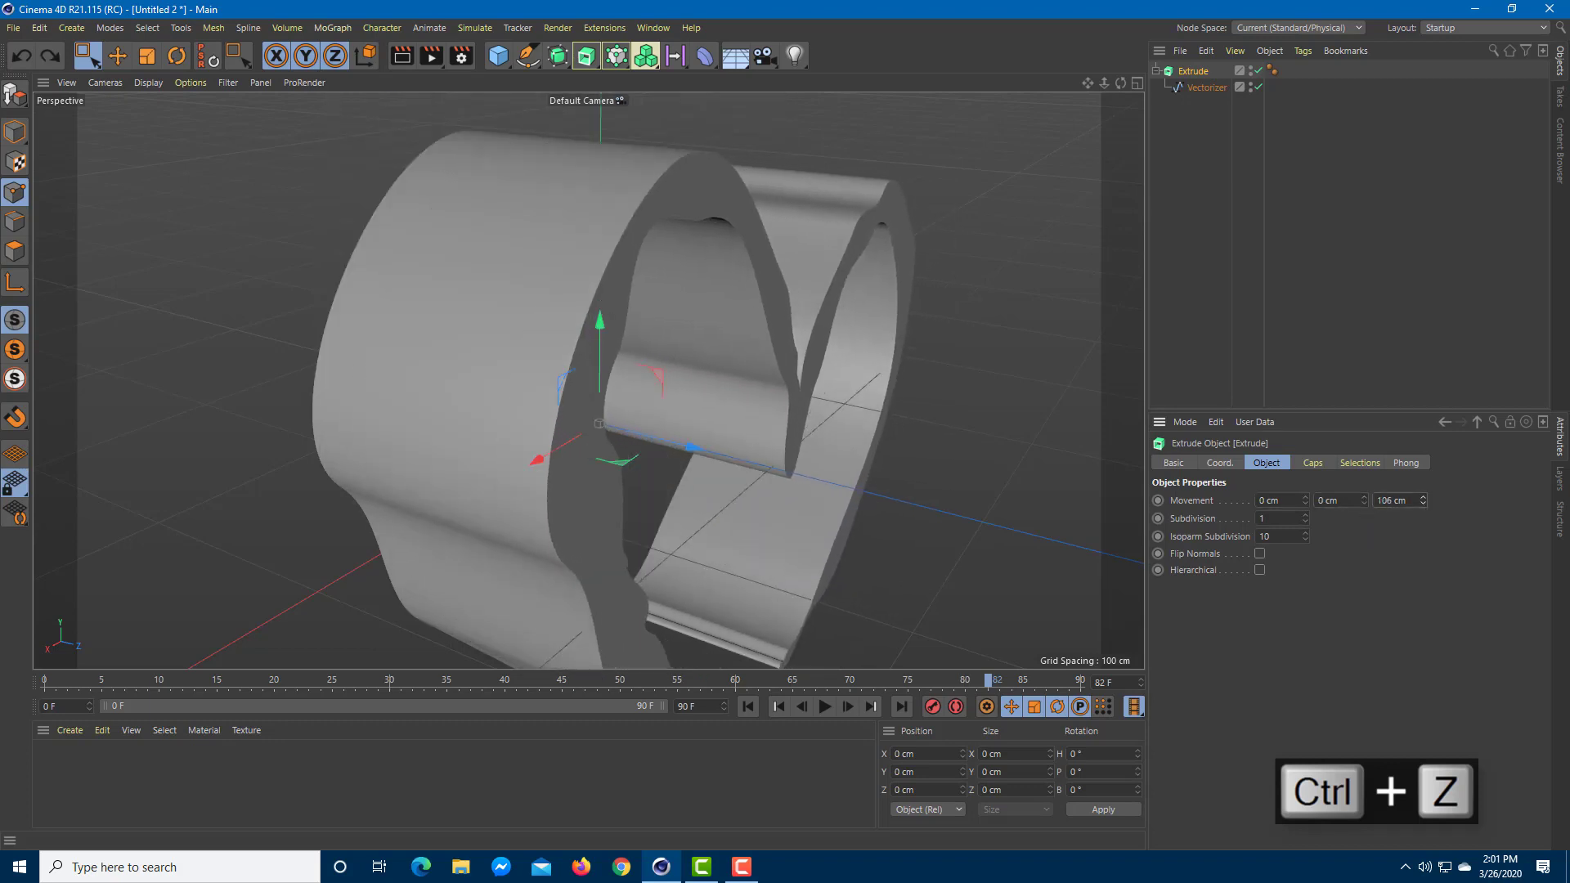
{"action": "key", "text": "ctrl+z"}
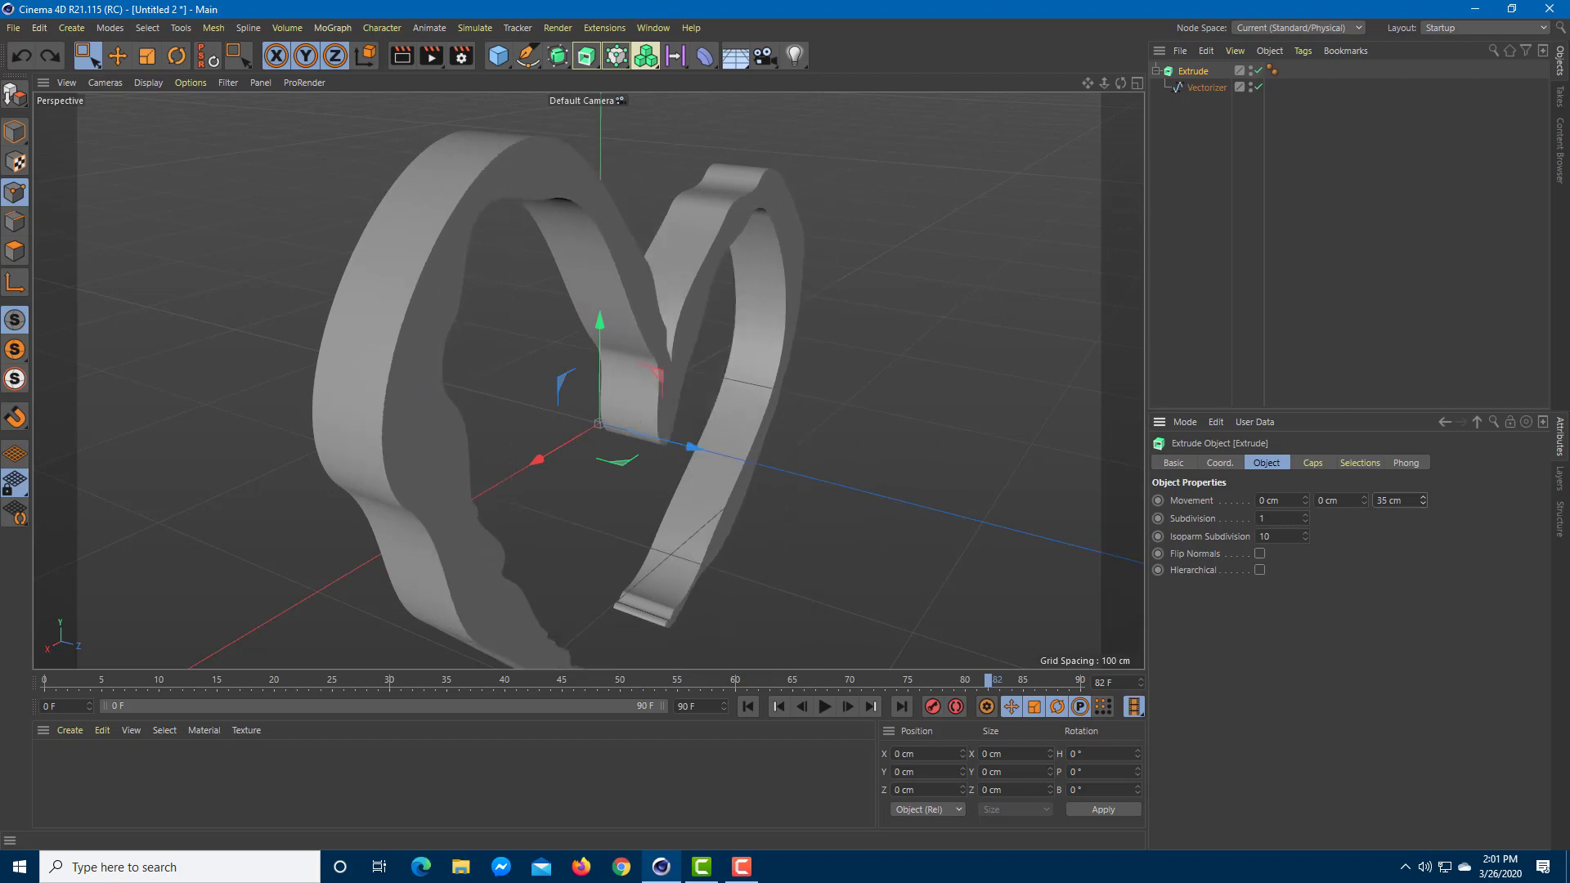
{"action": "left_click", "coordinate": [1305, 516]}
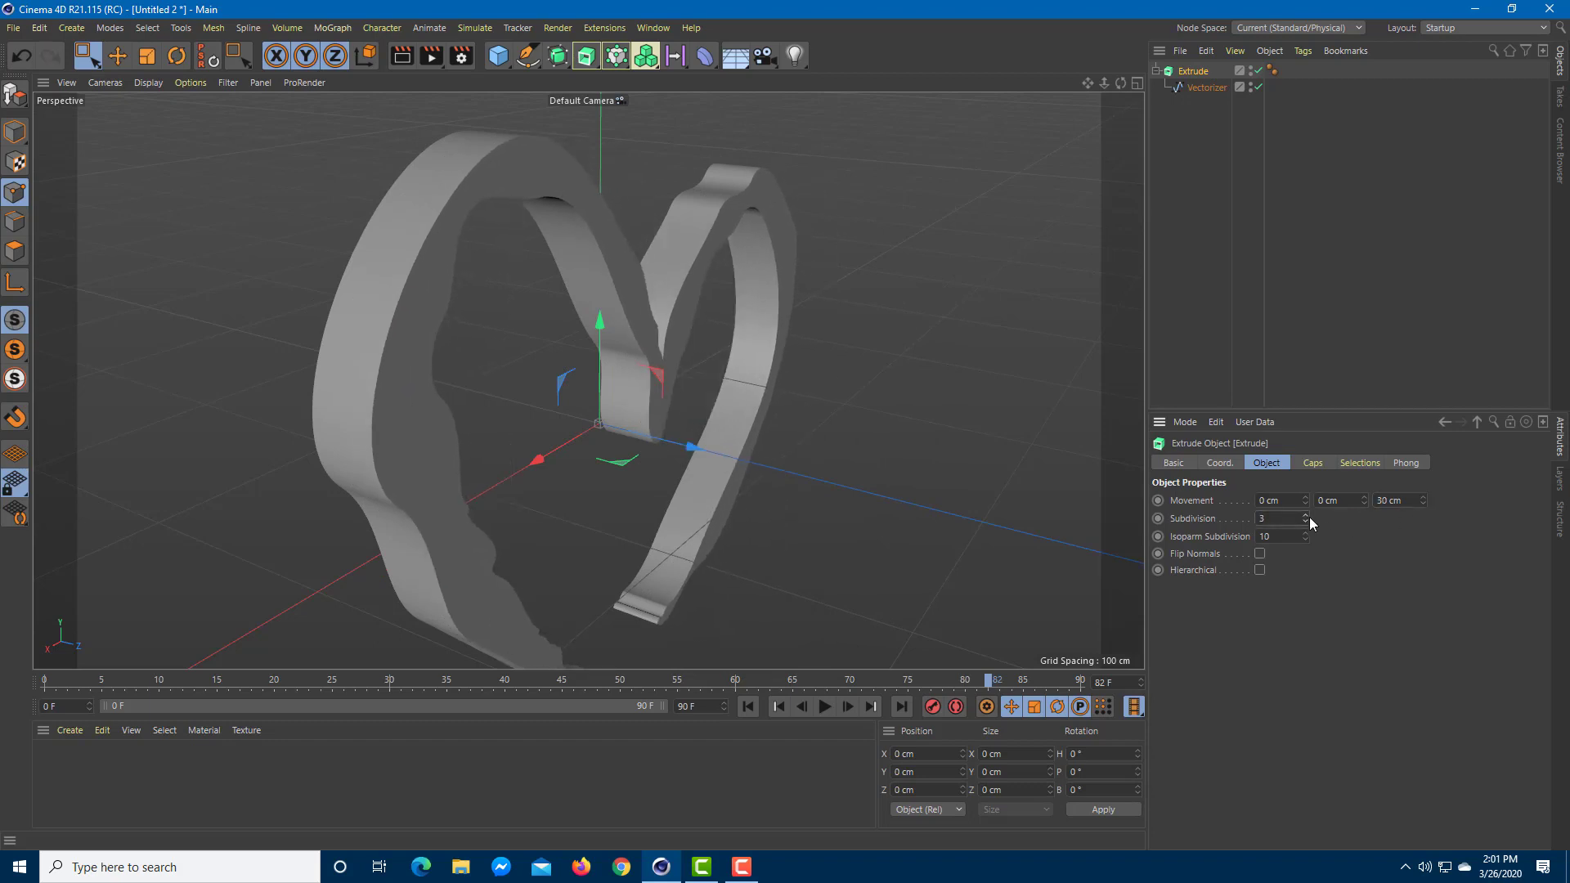
Raise subdivisions to 4 and isoparms to 21, then enable separate bevel controls for the caps.
{"action": "left_click", "coordinate": [1303, 522]}
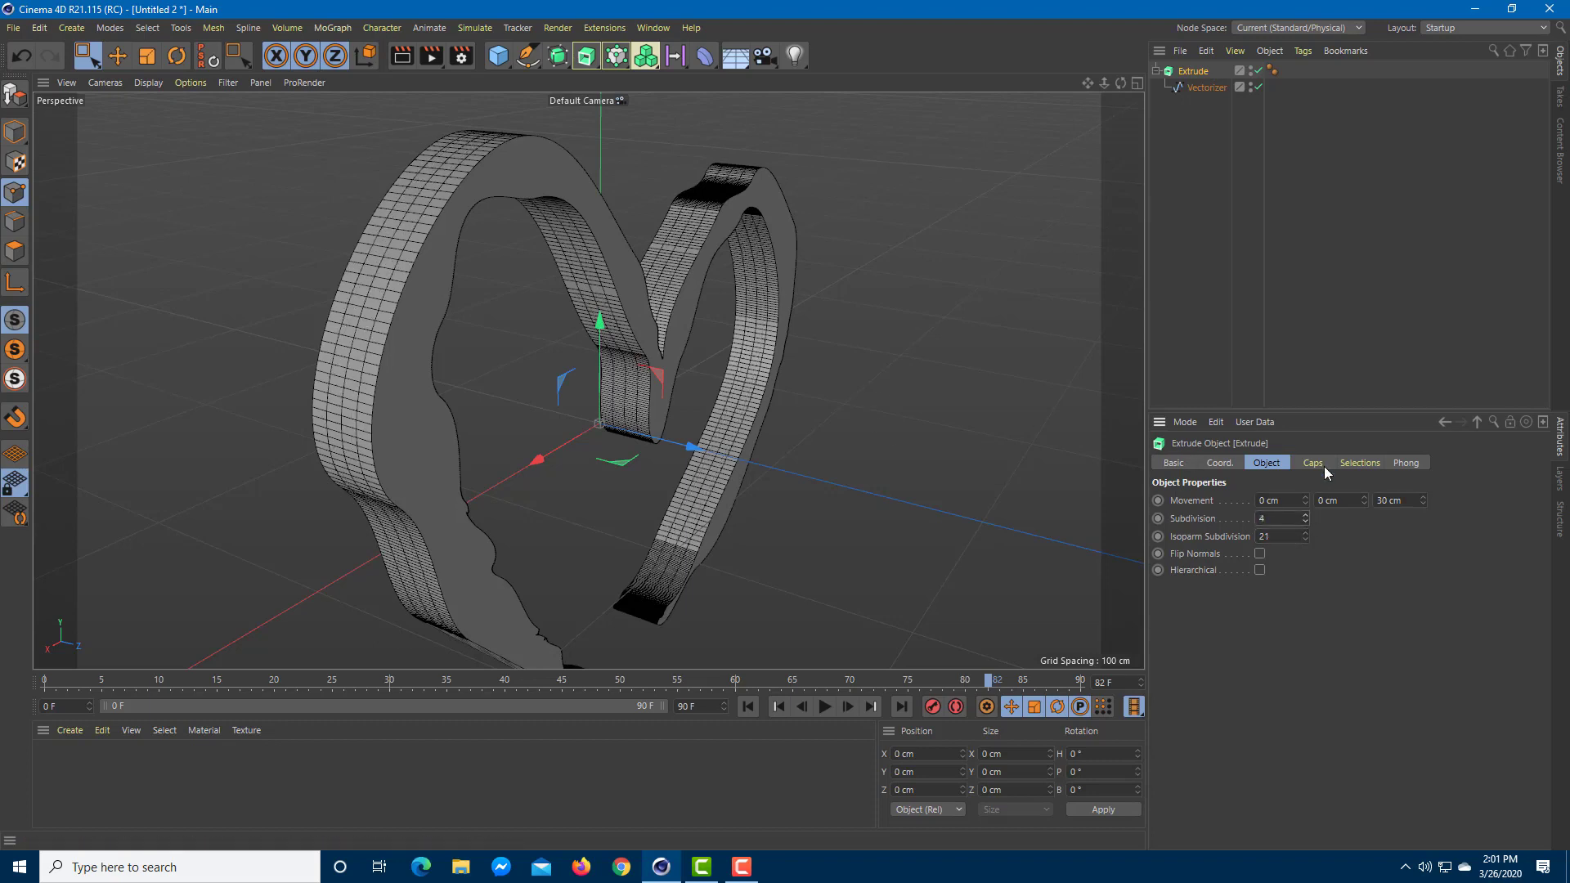
{"action": "left_click", "coordinate": [1312, 461]}
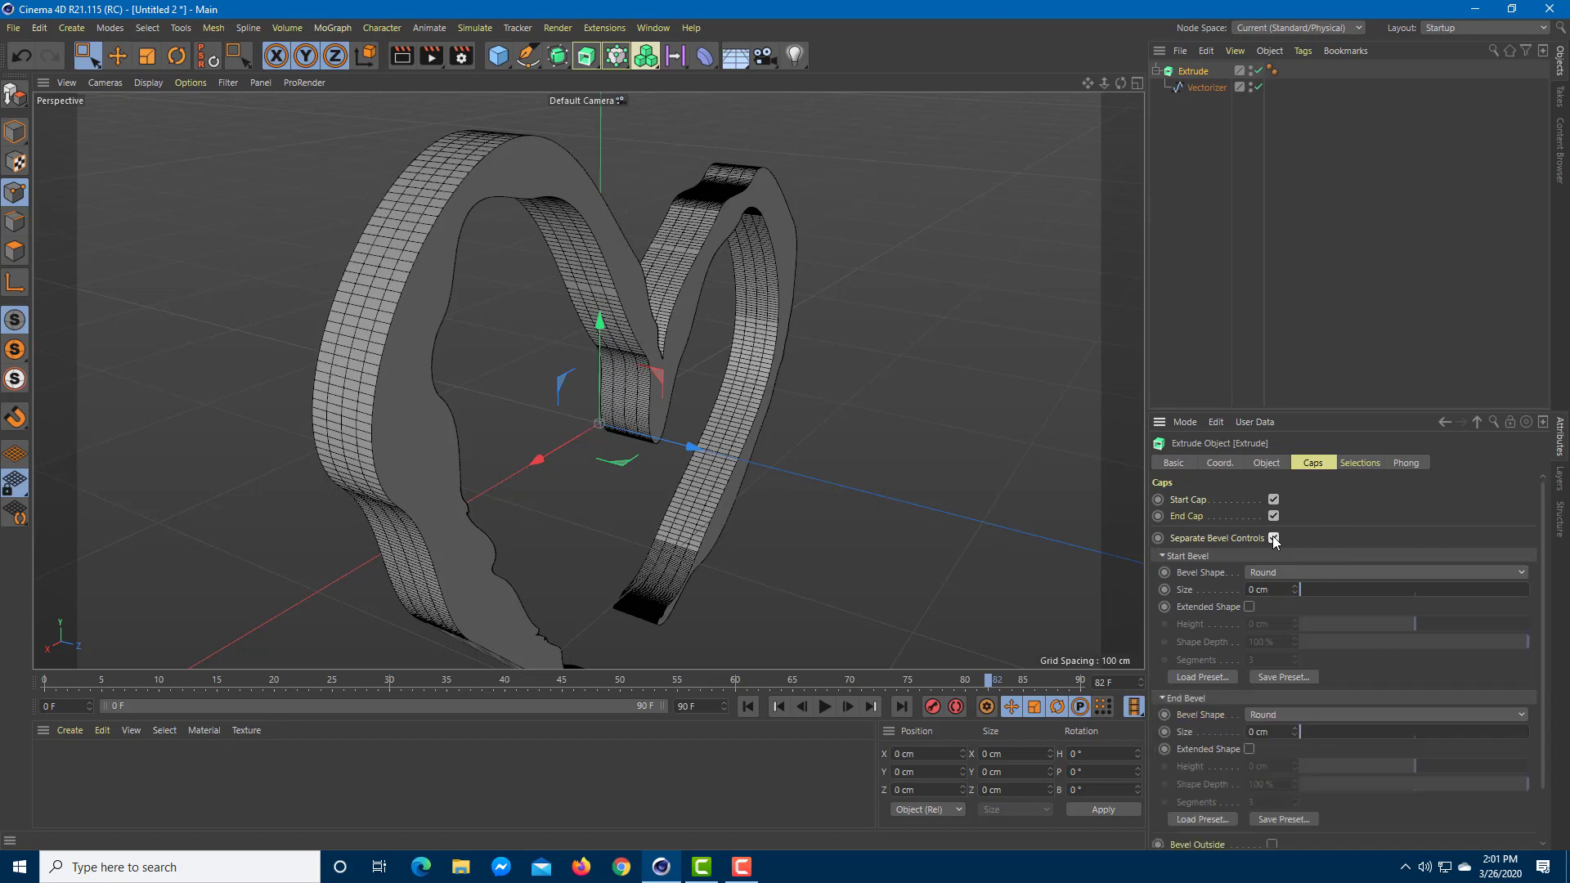